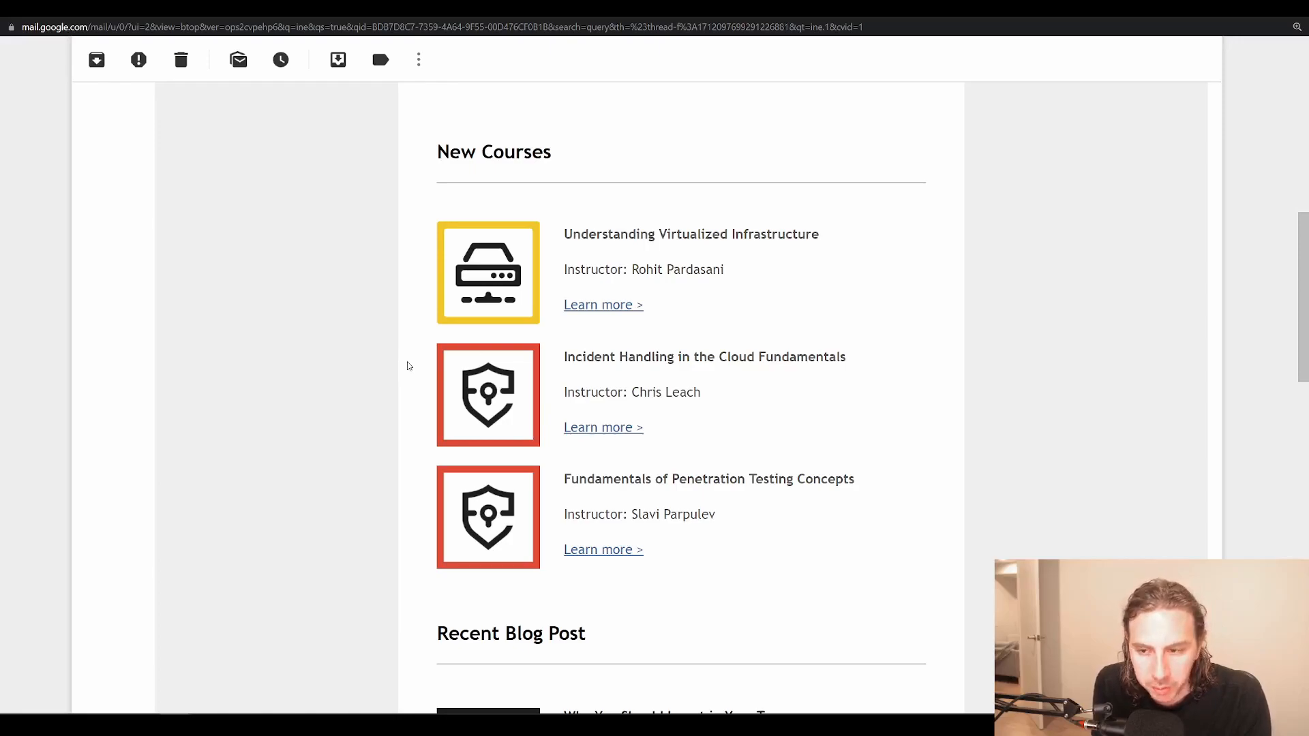
pyautogui.moveTo(679, 322)
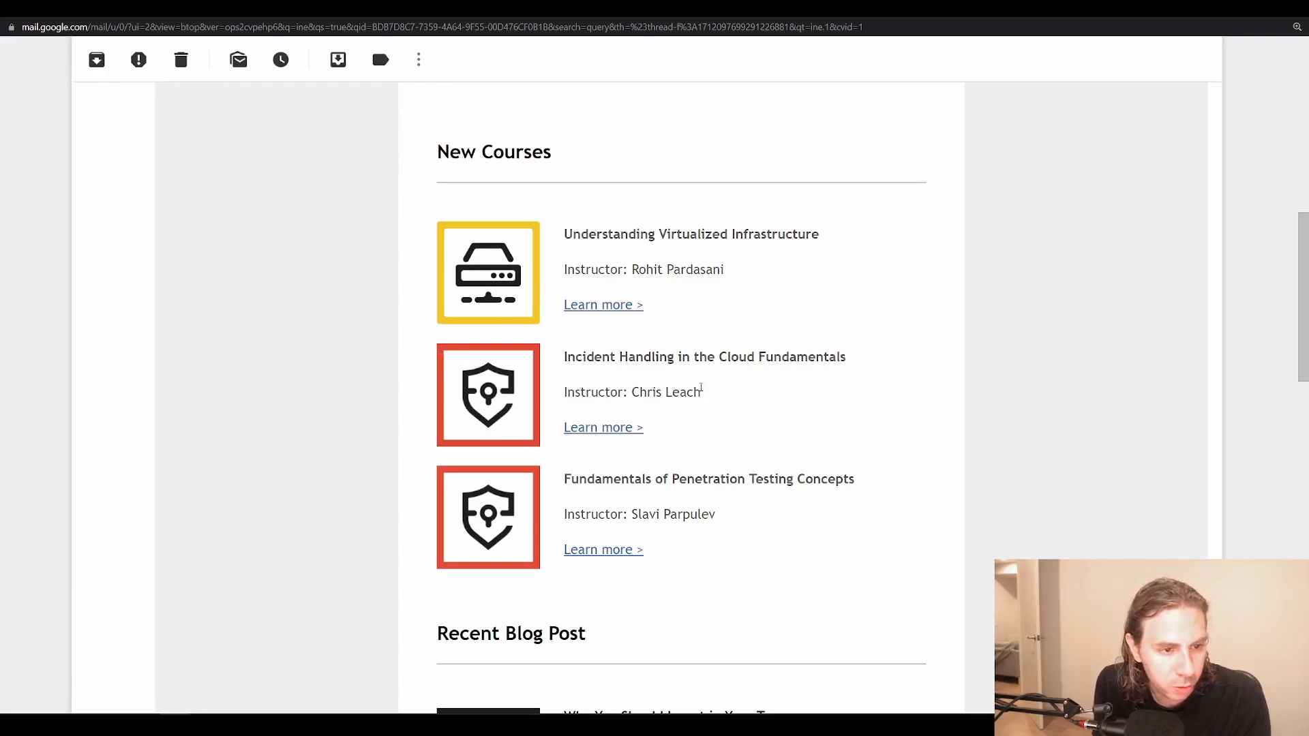
pyautogui.moveTo(701, 393)
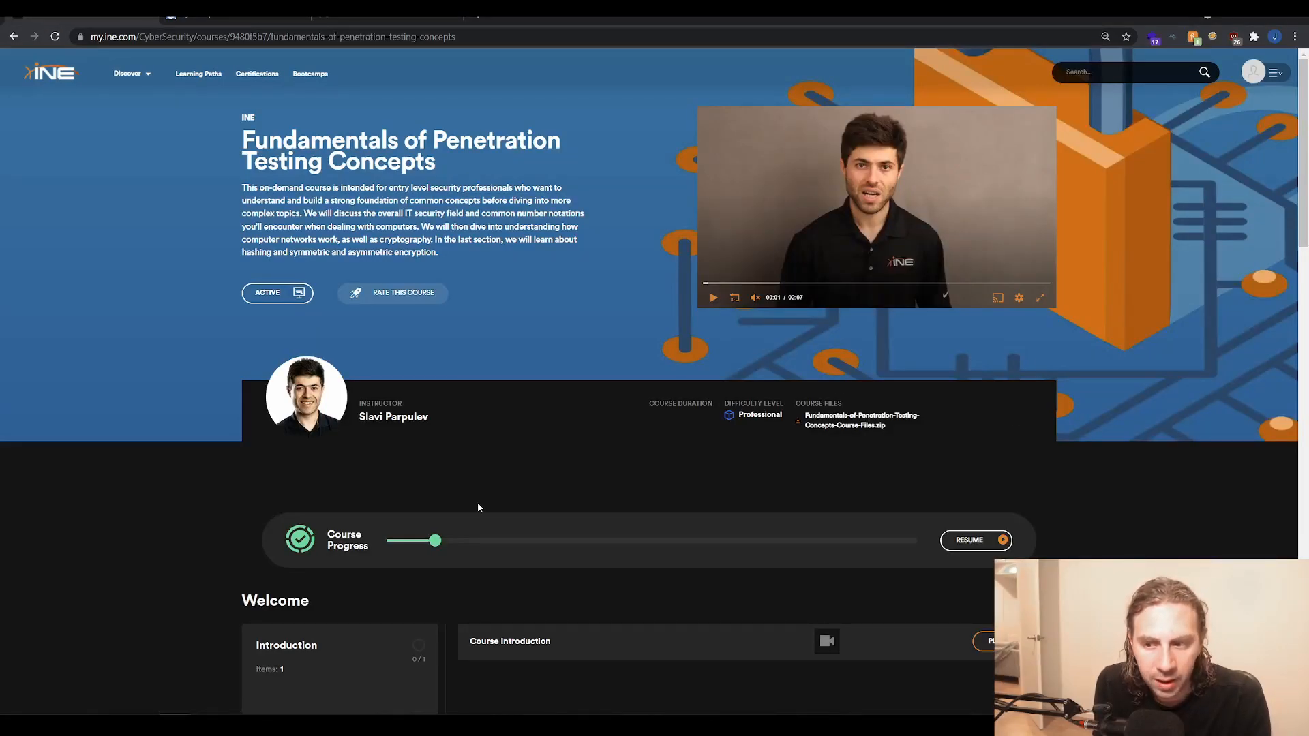
pyautogui.moveTo(548, 311)
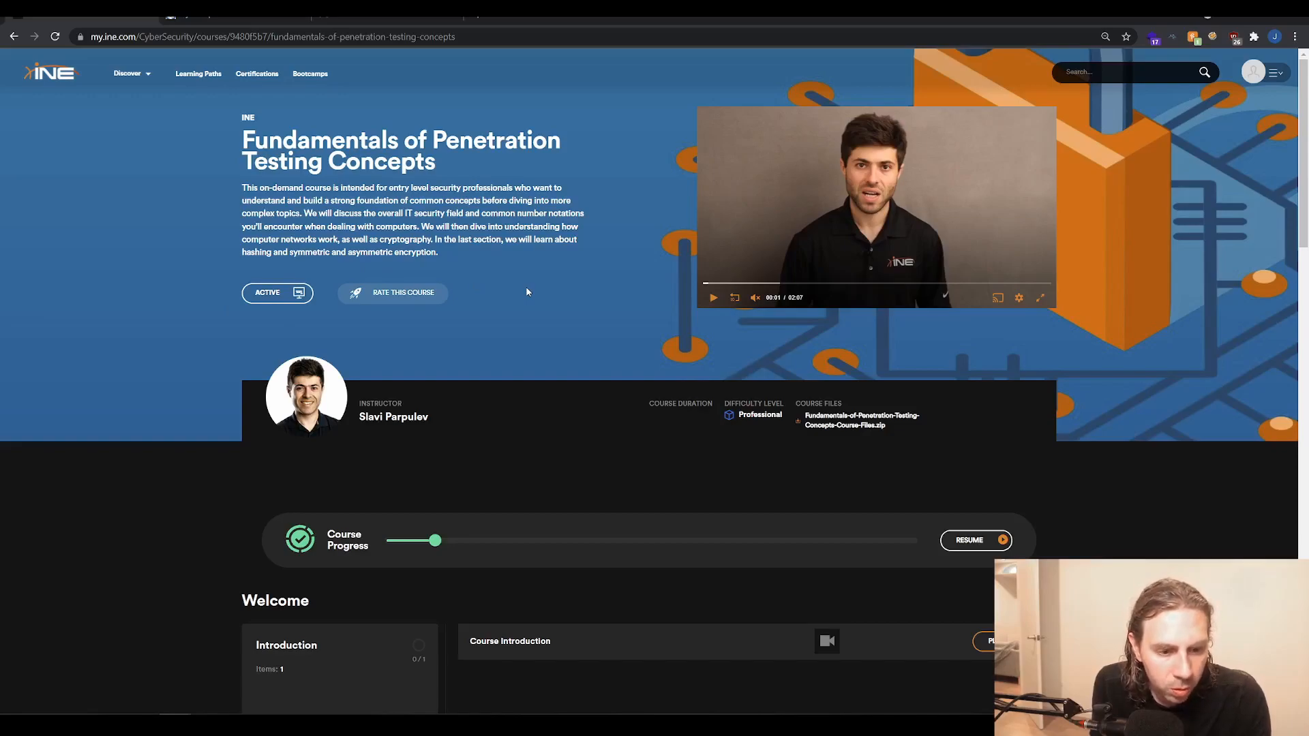
pyautogui.scroll(-3)
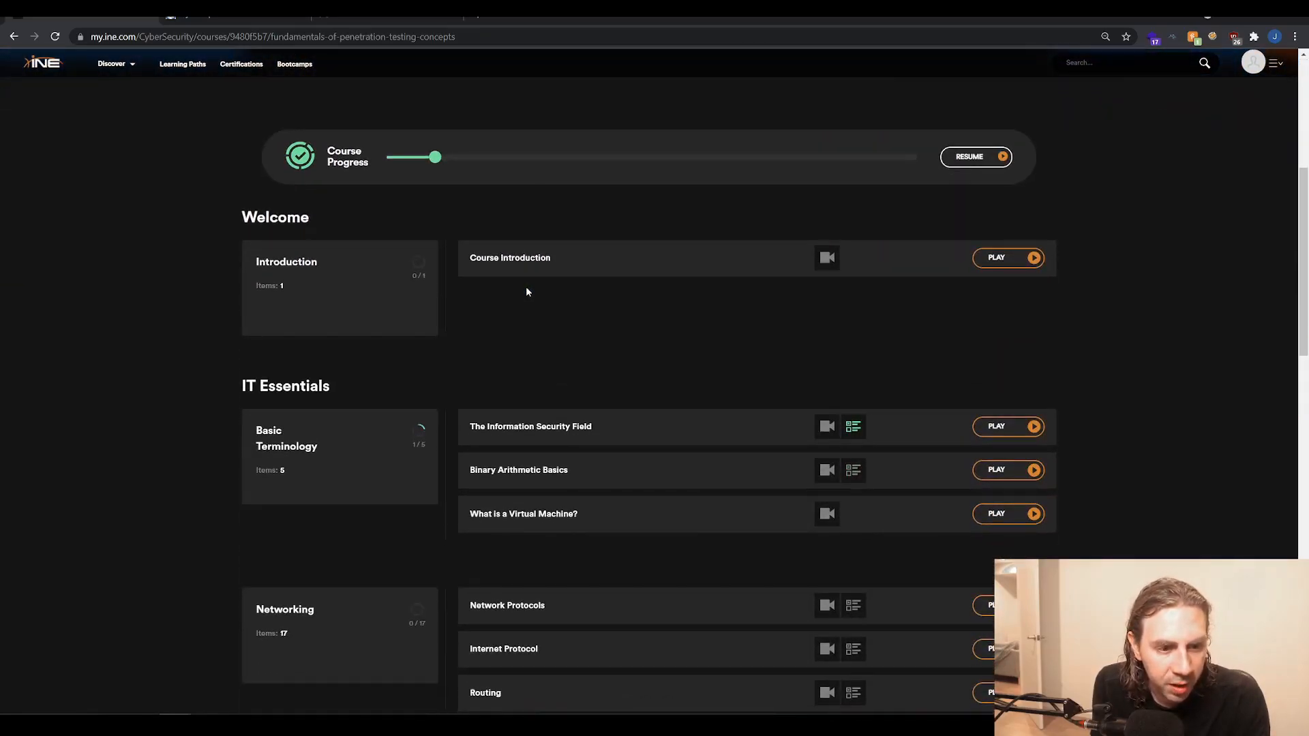
pyautogui.moveTo(495, 289)
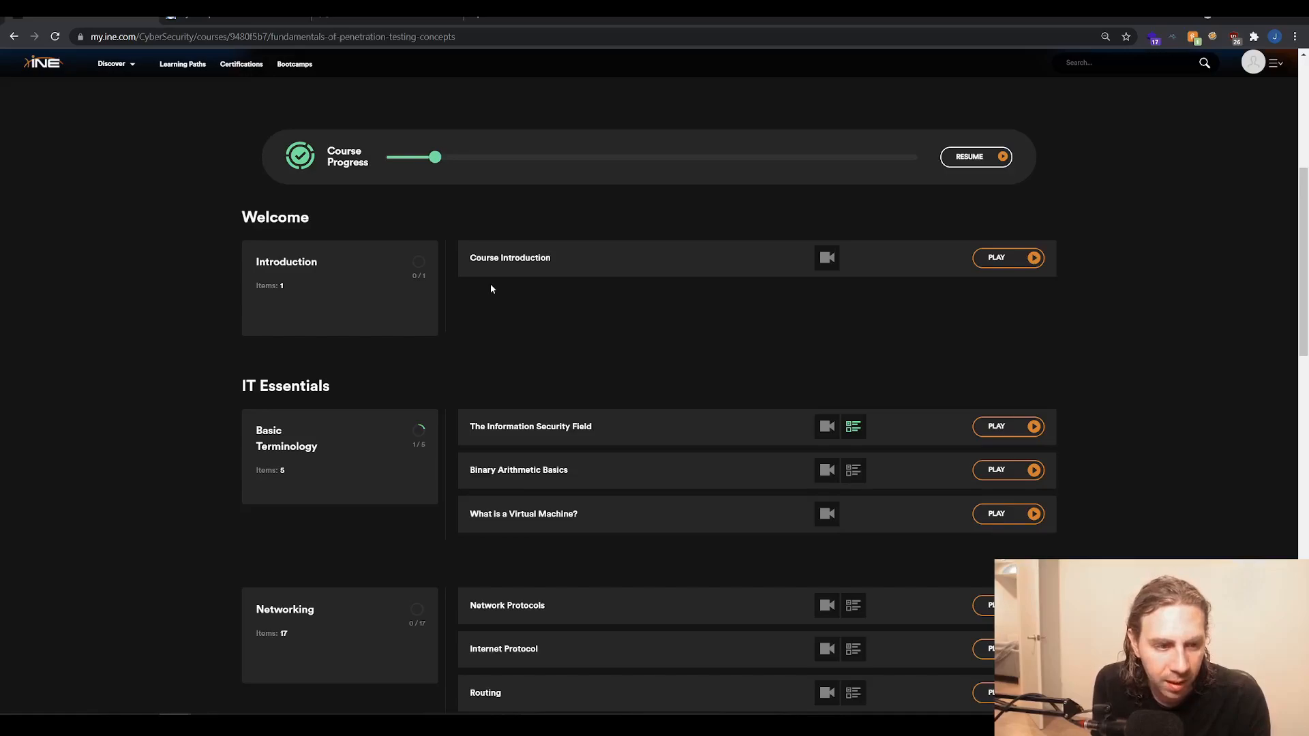
pyautogui.scroll(3)
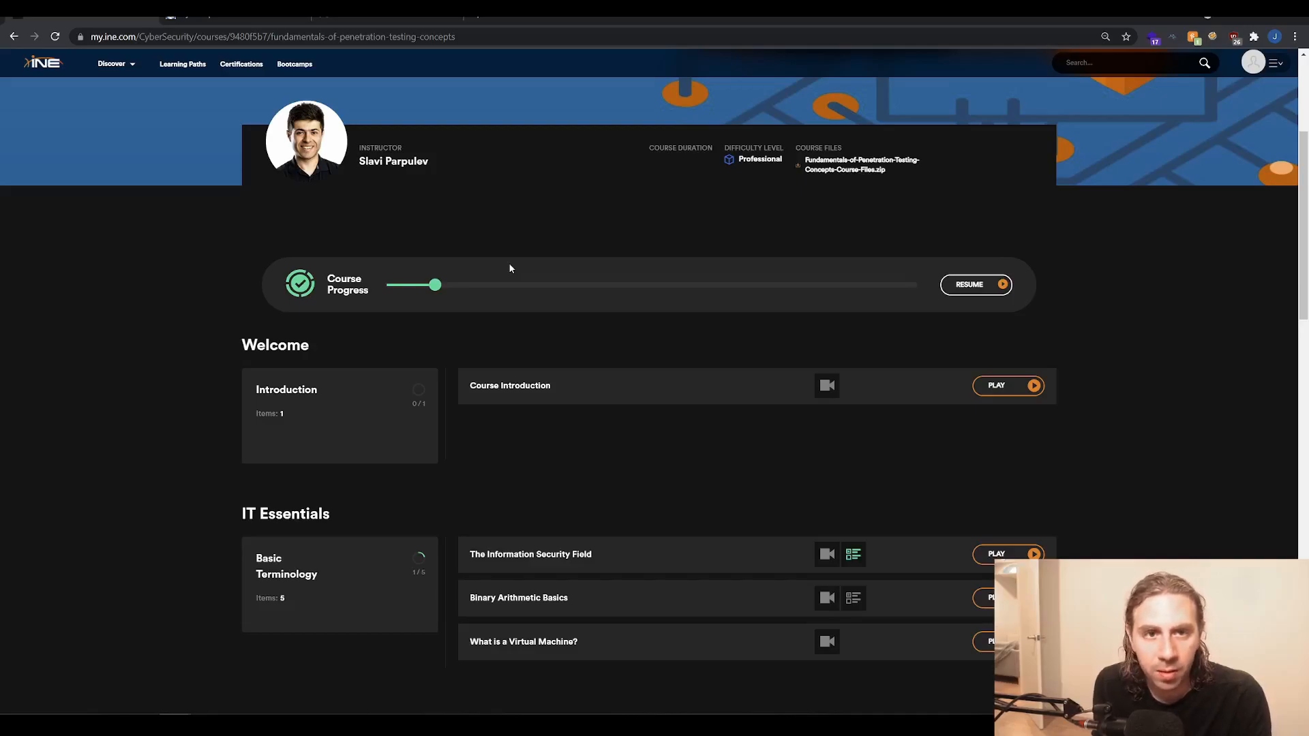
# Step: Scroll the lesson outline through the Networking and Cryptography modules down to the Course Conclusion
pyautogui.scroll(-3)
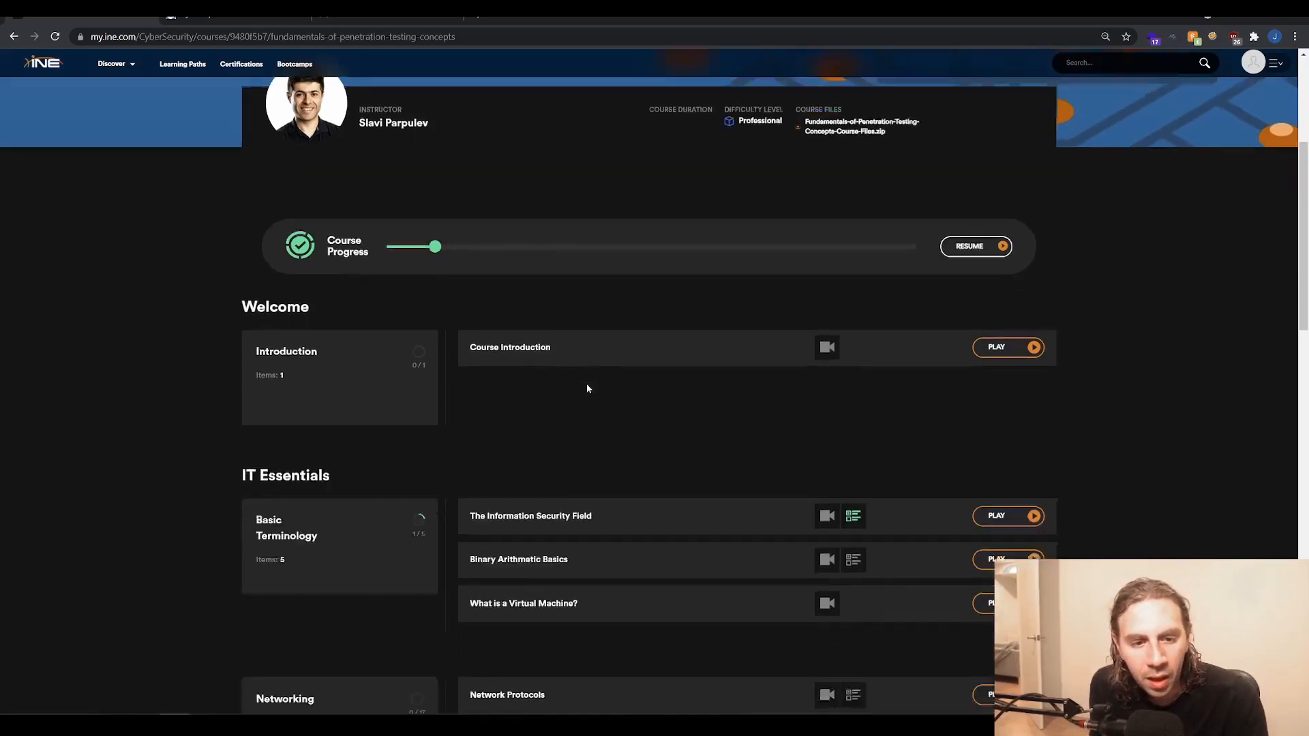
pyautogui.scroll(-3)
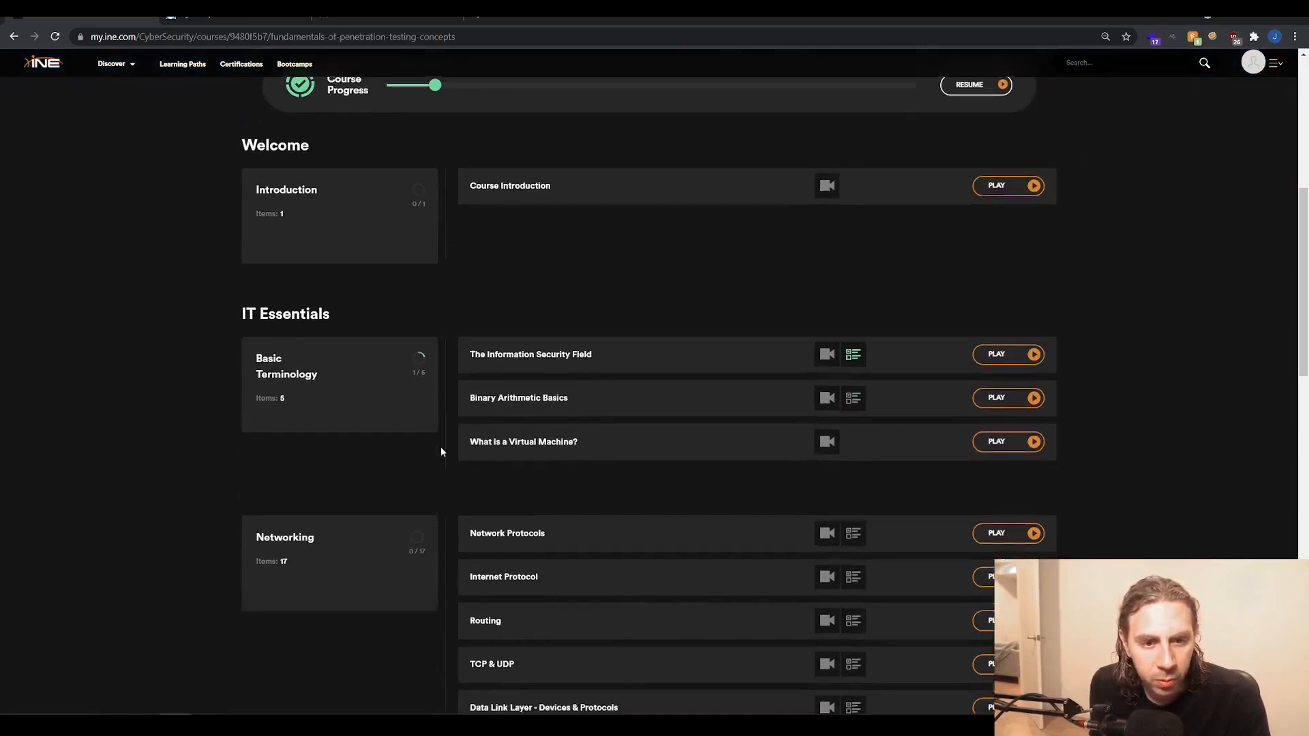
pyautogui.scroll(-3)
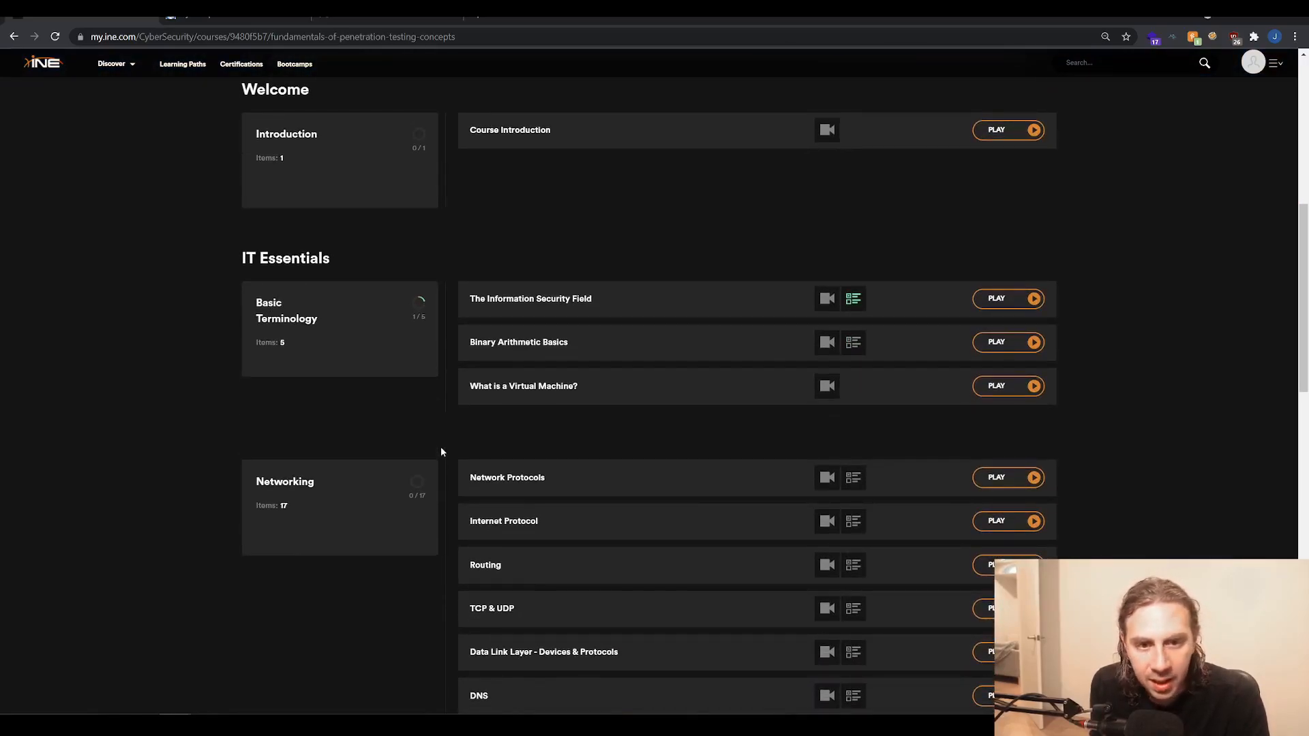
pyautogui.scroll(-3)
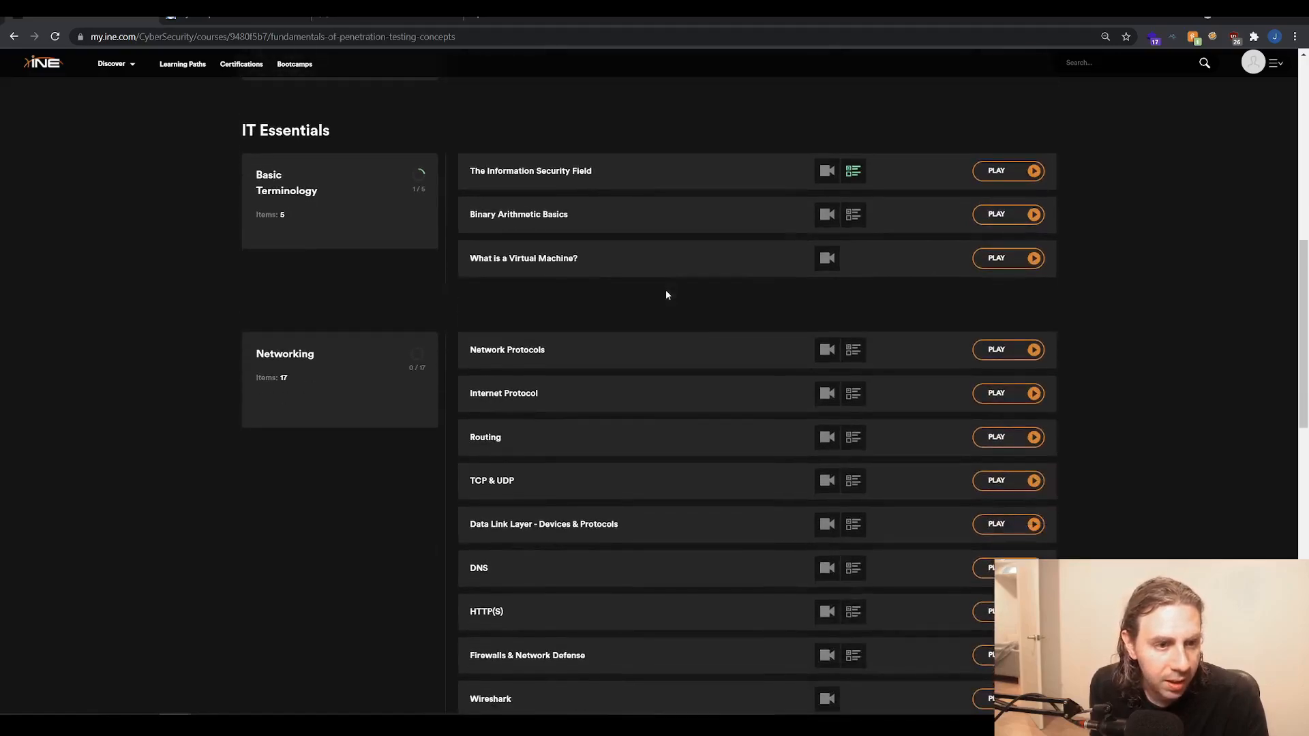
pyautogui.moveTo(632, 295)
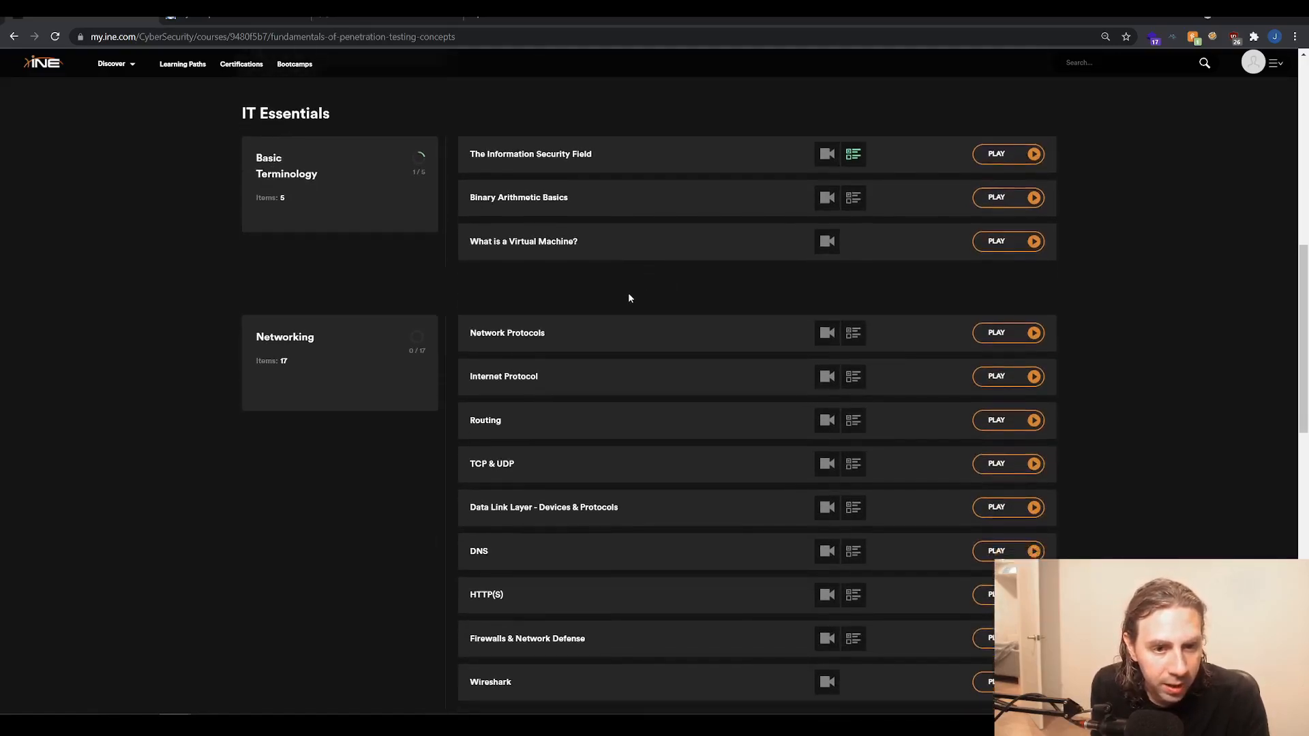
pyautogui.scroll(-3)
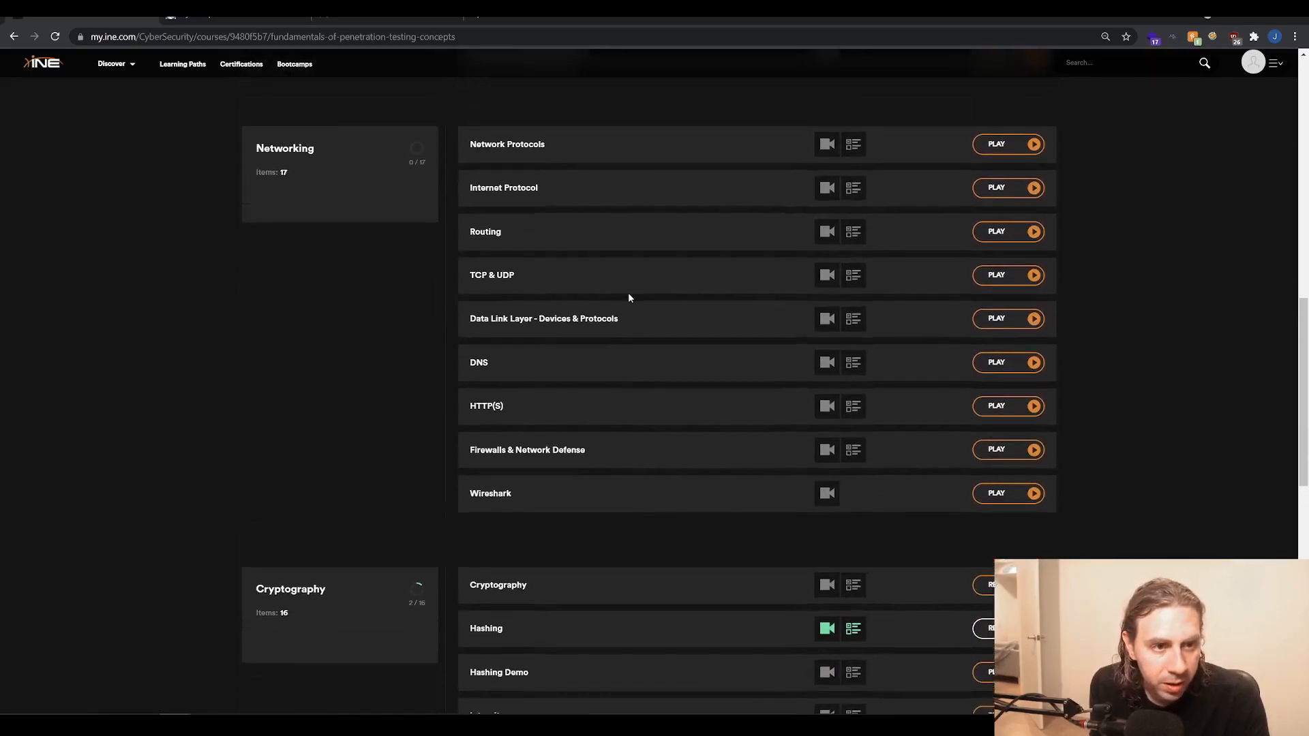
pyautogui.scroll(3)
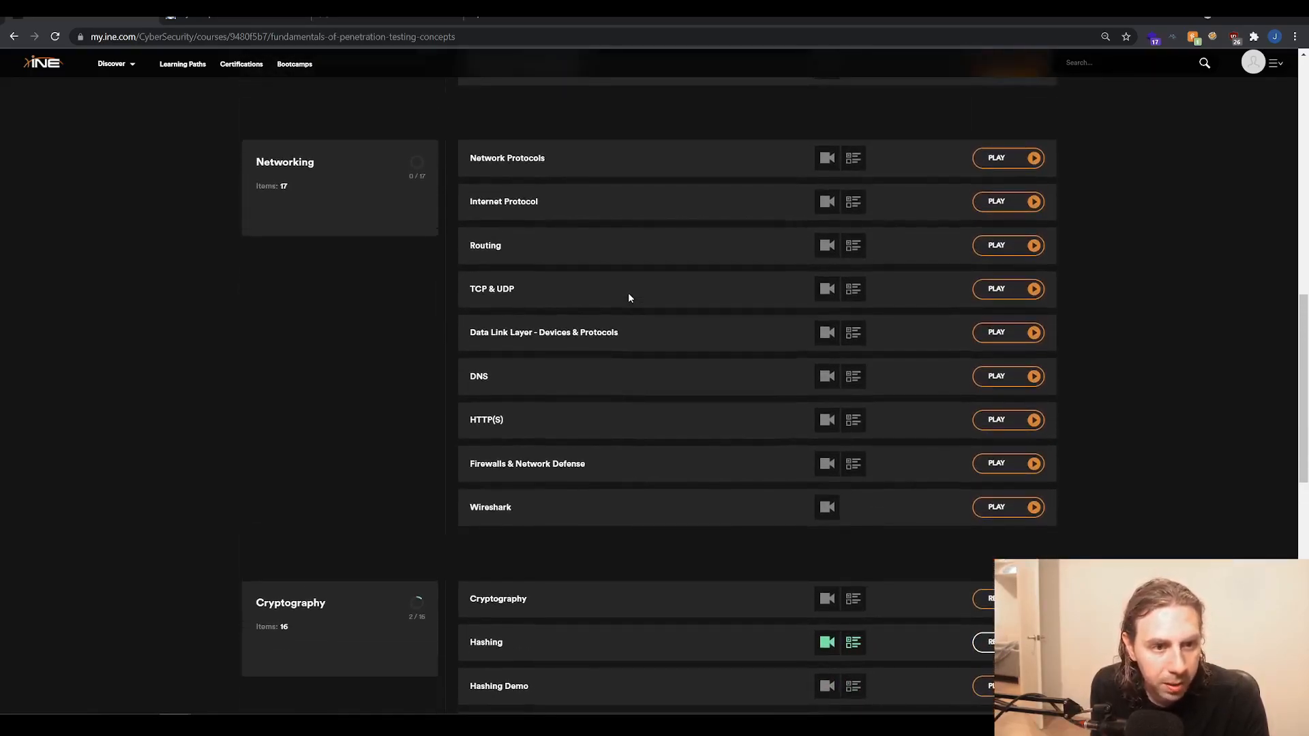
pyautogui.scroll(-3)
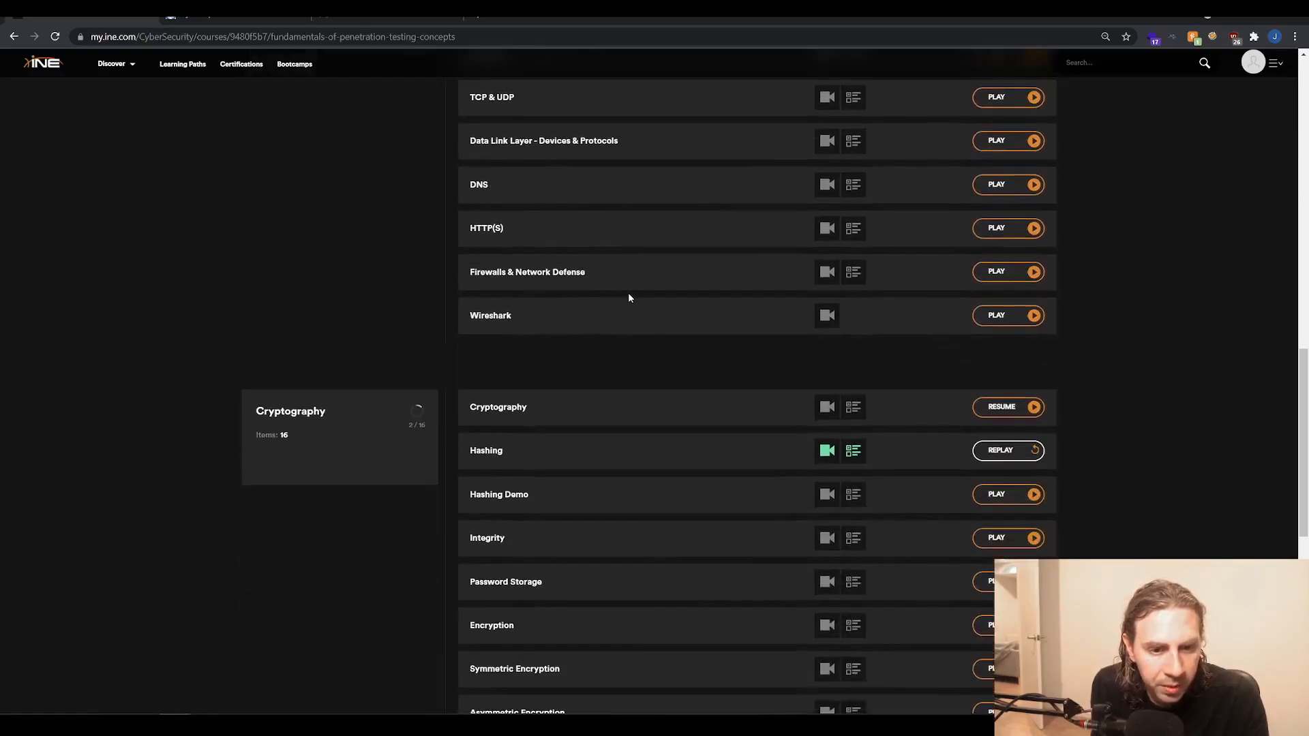
pyautogui.scroll(-3)
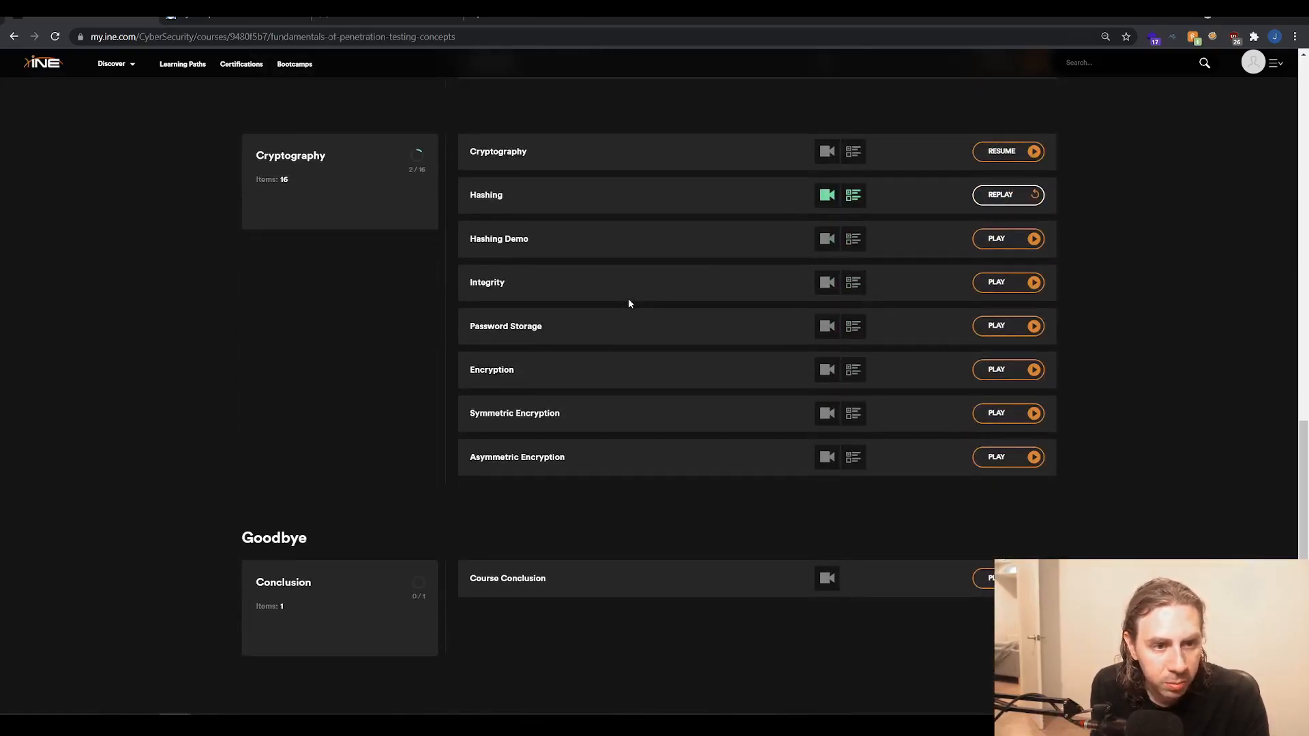
pyautogui.scroll(-3)
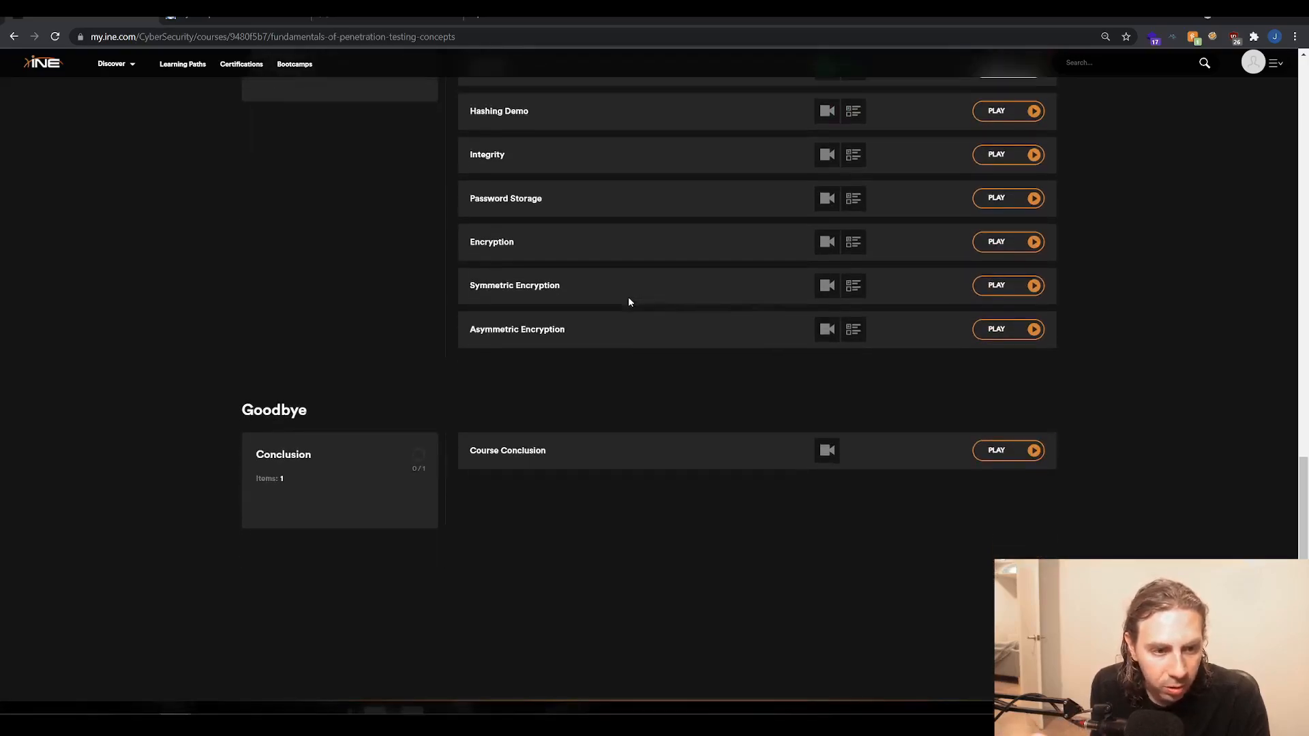
pyautogui.moveTo(626, 306)
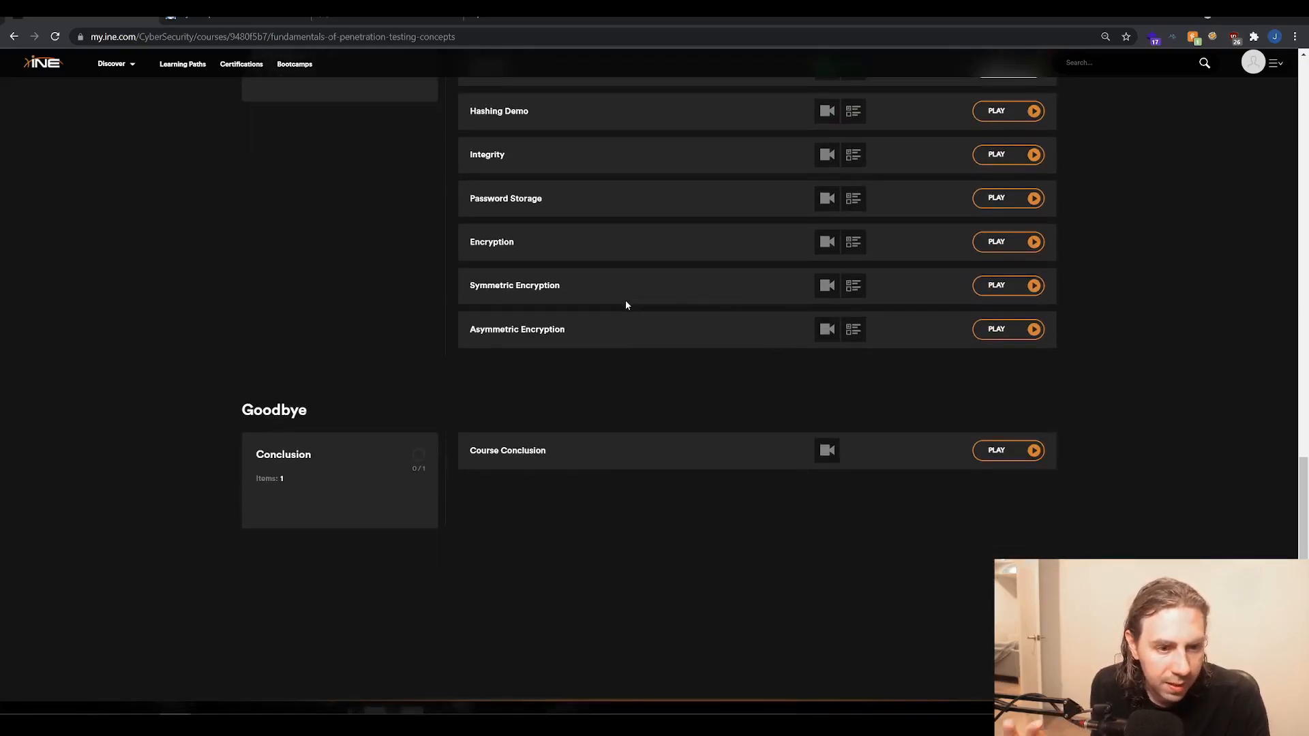
pyautogui.moveTo(626, 288)
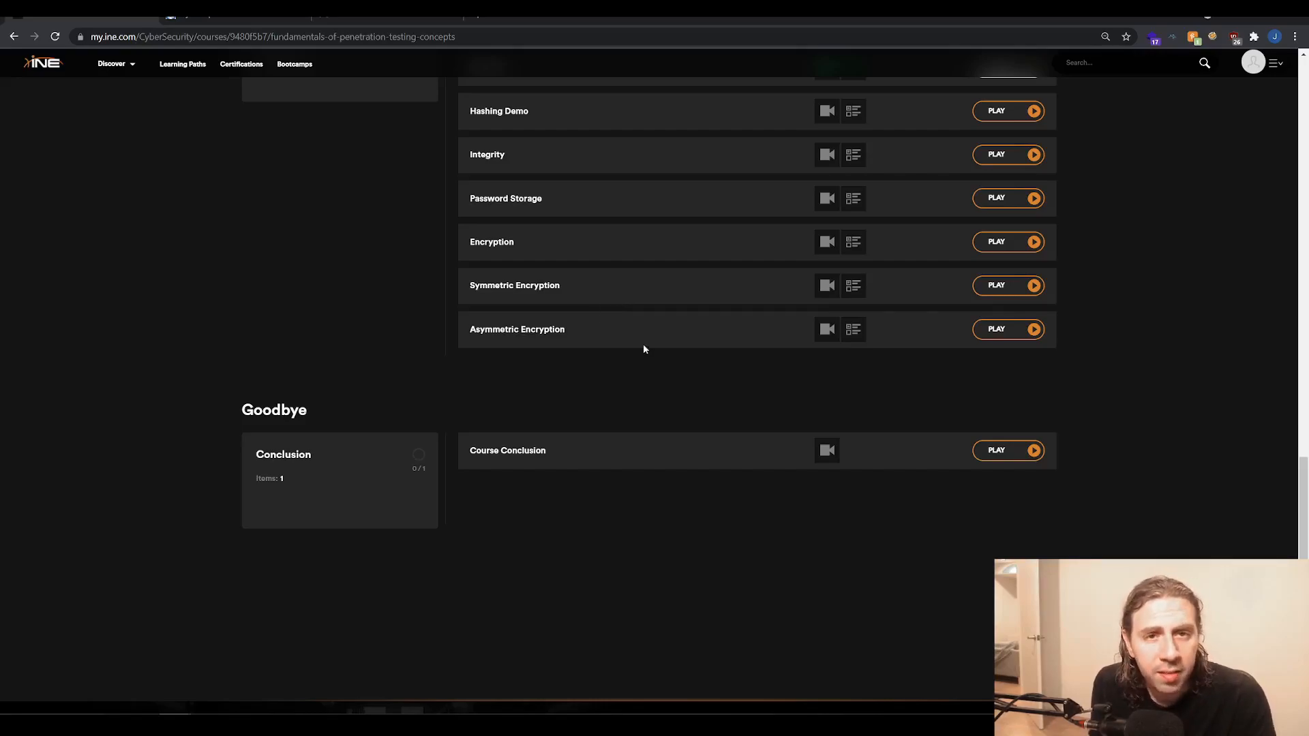
pyautogui.moveTo(565, 309)
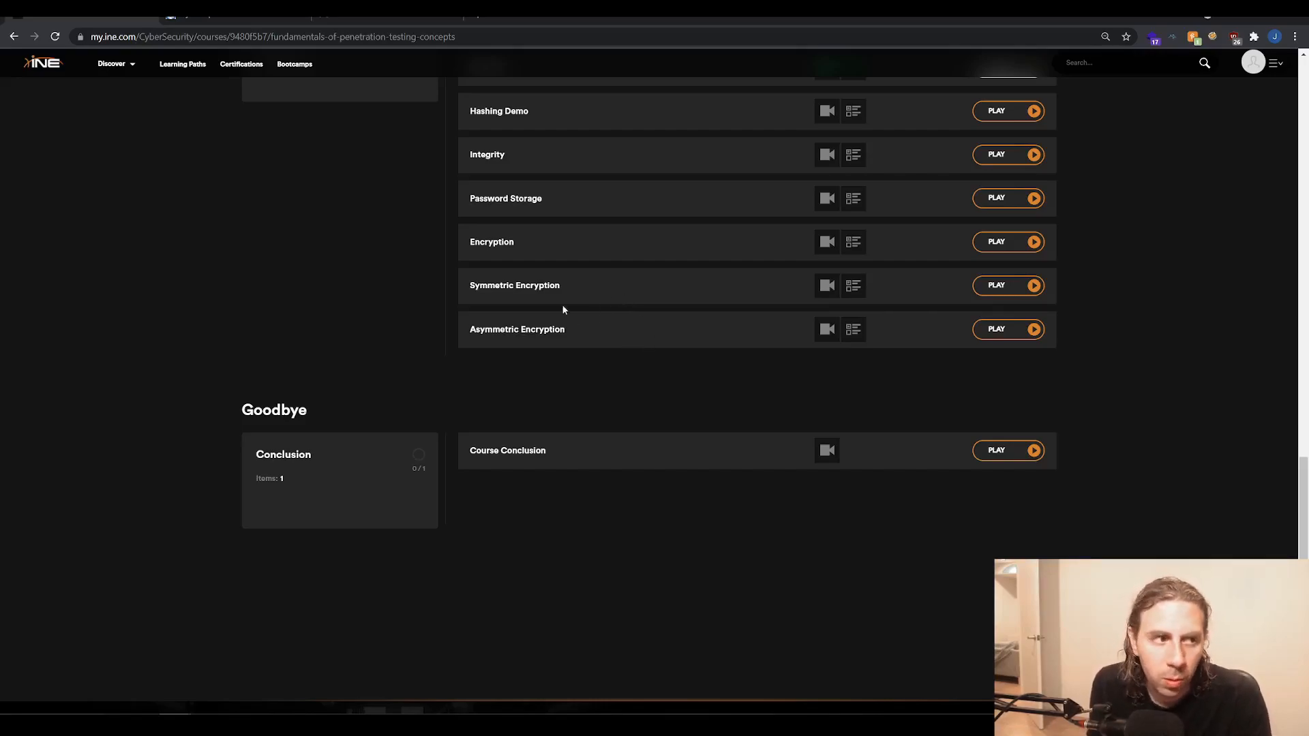
pyautogui.scroll(3)
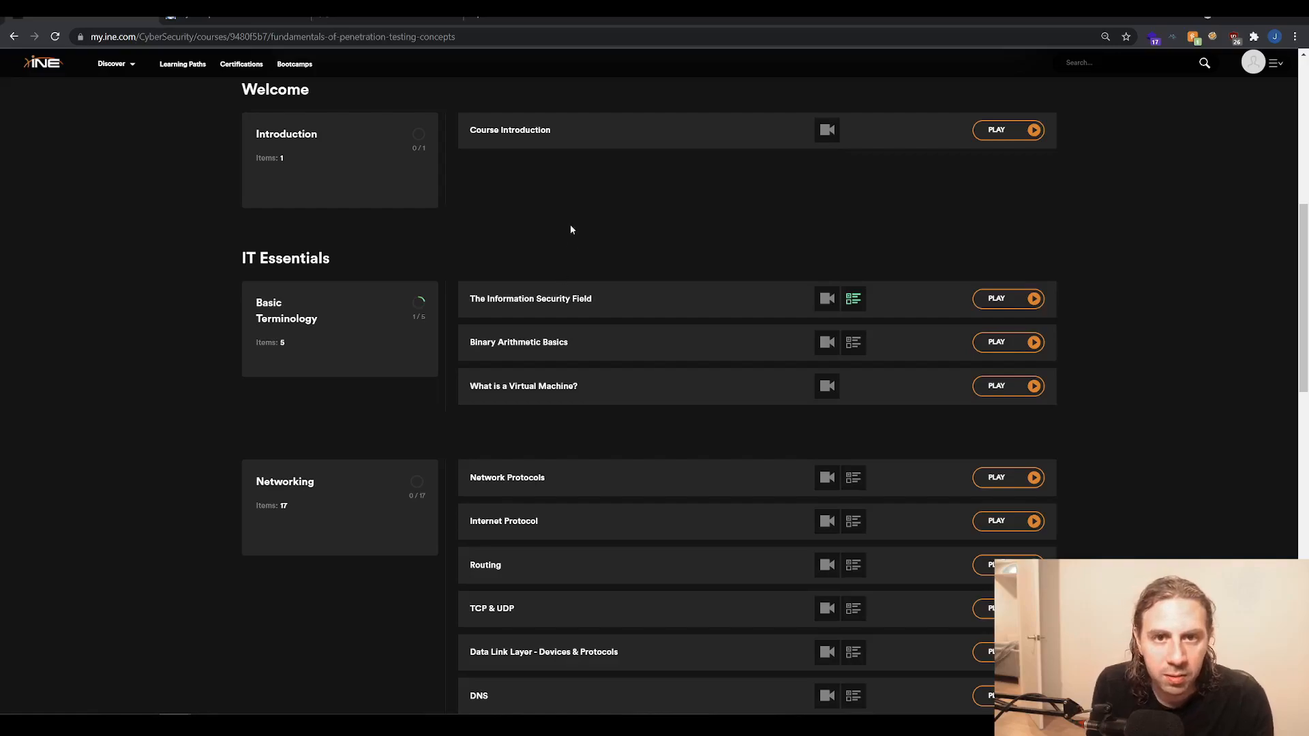
pyautogui.moveTo(440, 196)
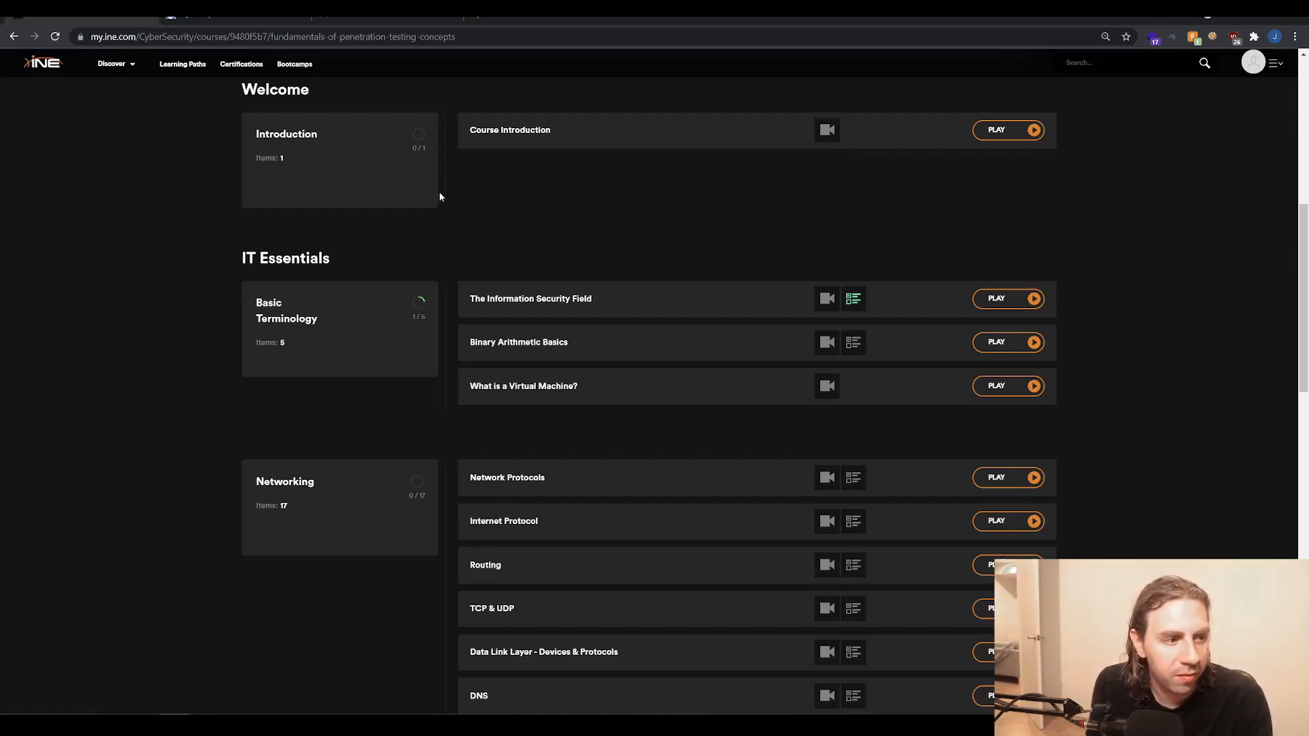
pyautogui.moveTo(608, 194)
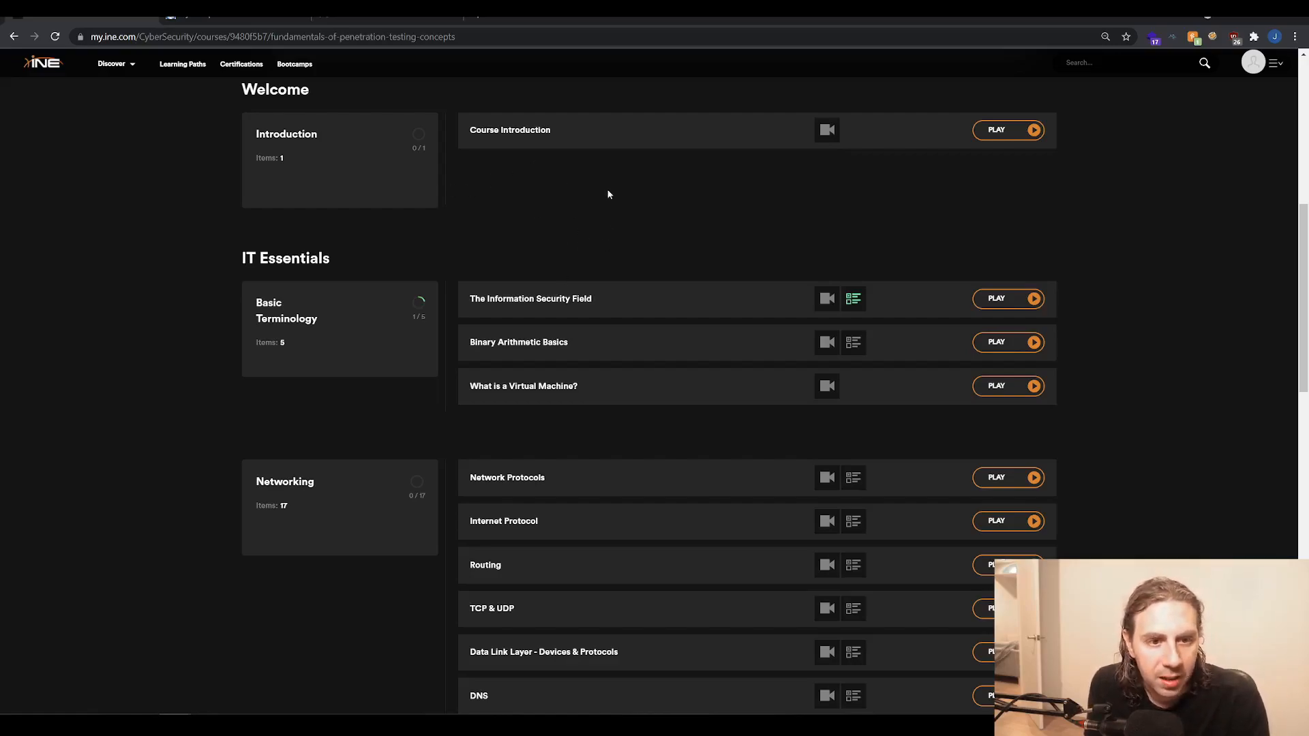
pyautogui.scroll(3)
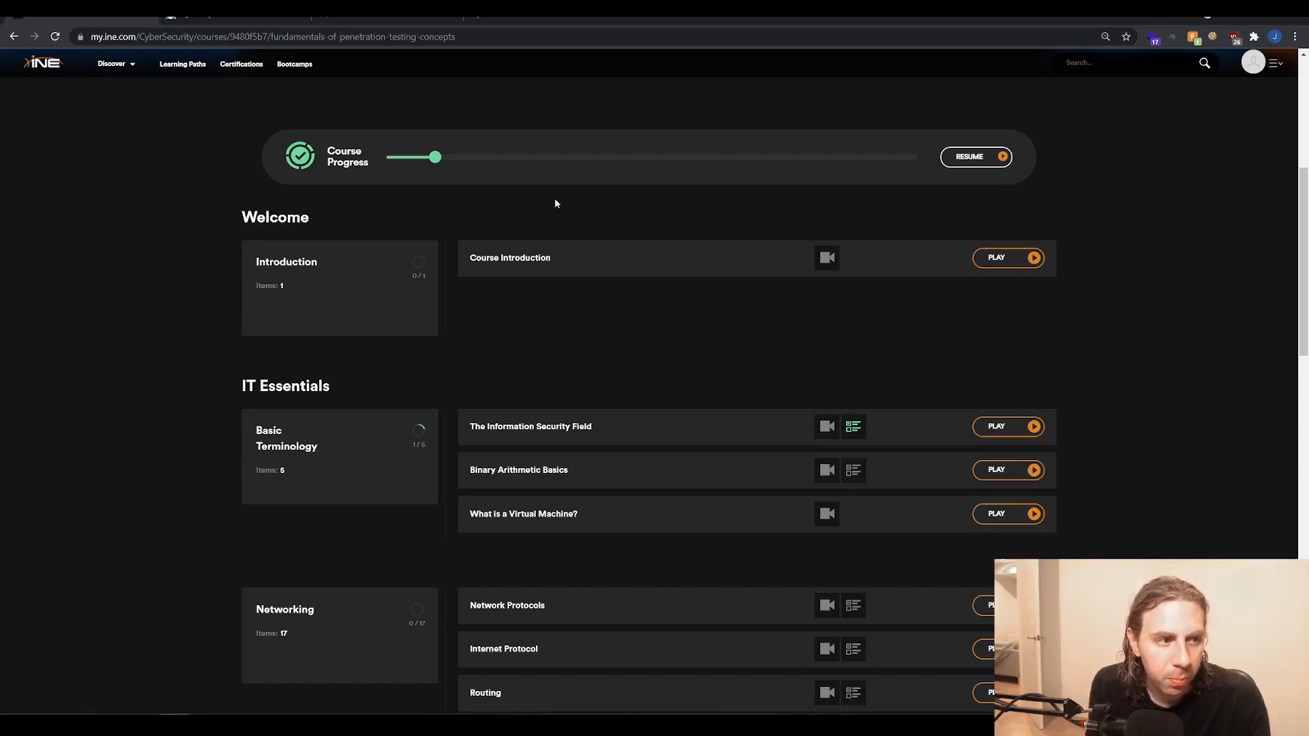
pyautogui.moveTo(559, 203)
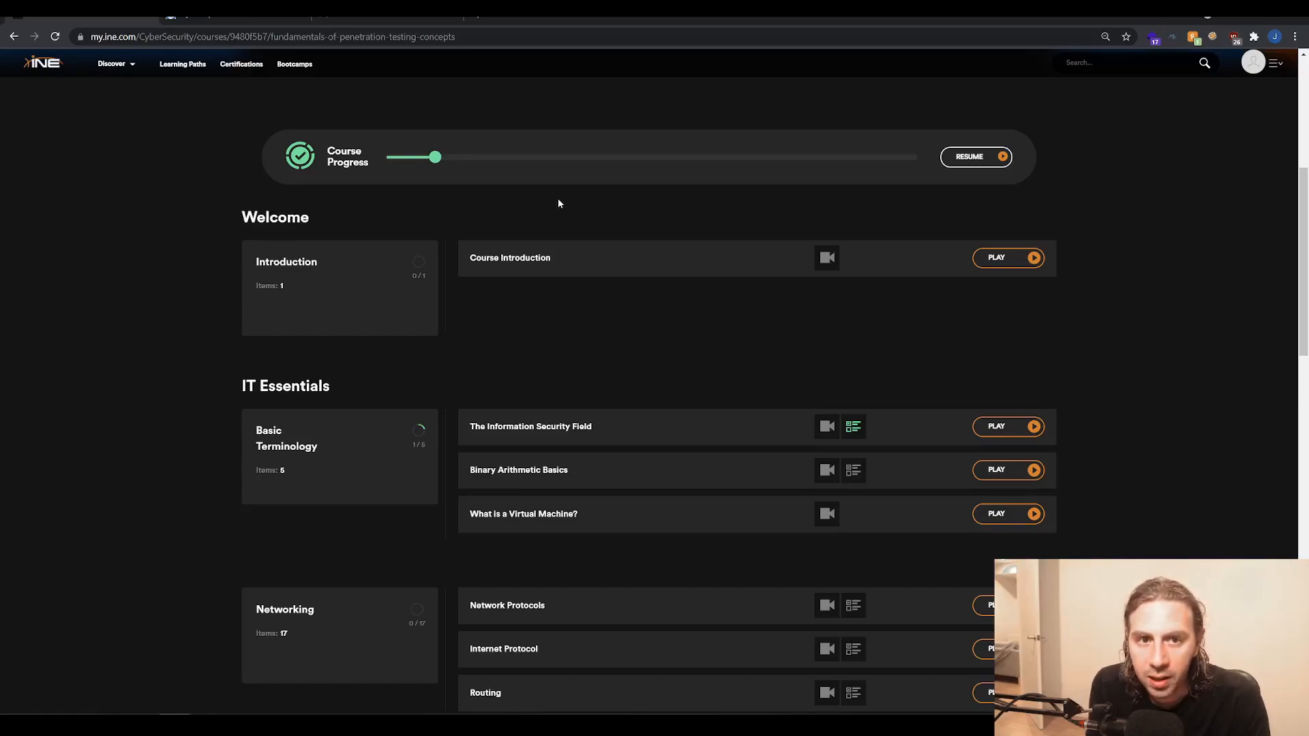
pyautogui.moveTo(622, 310)
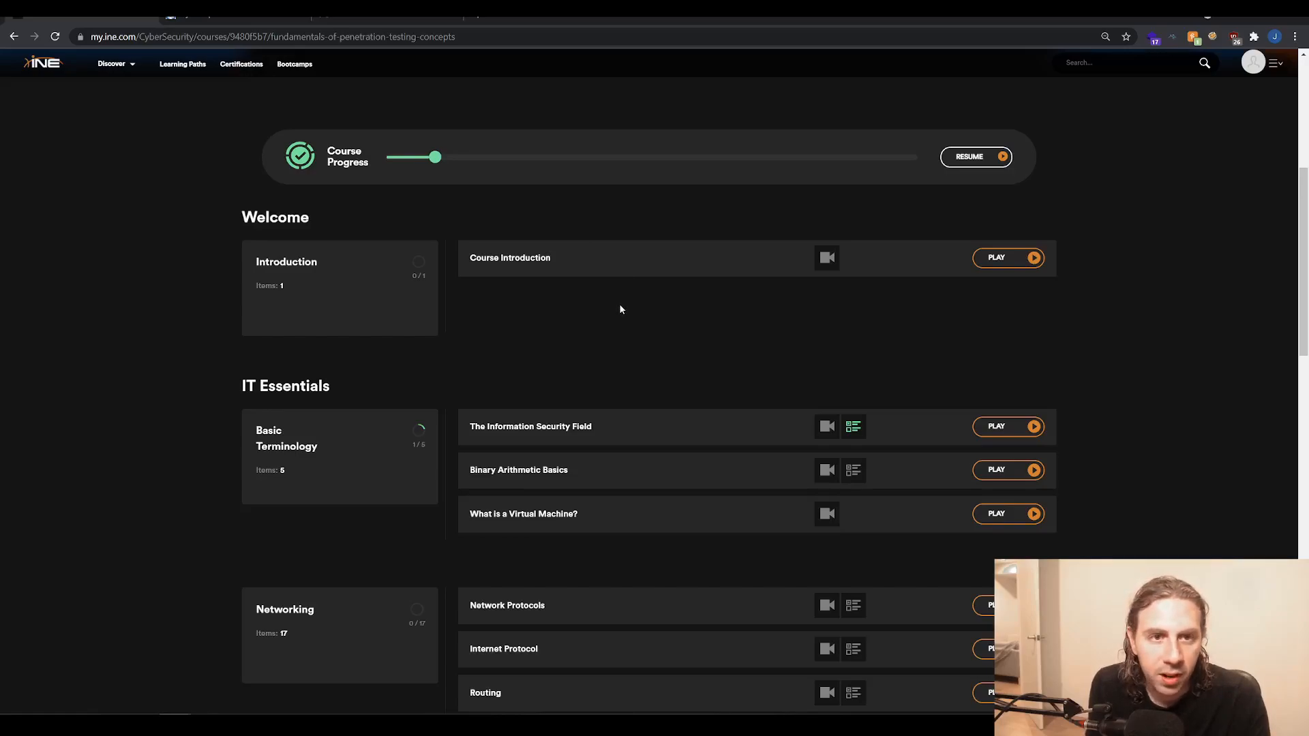
pyautogui.moveTo(617, 259)
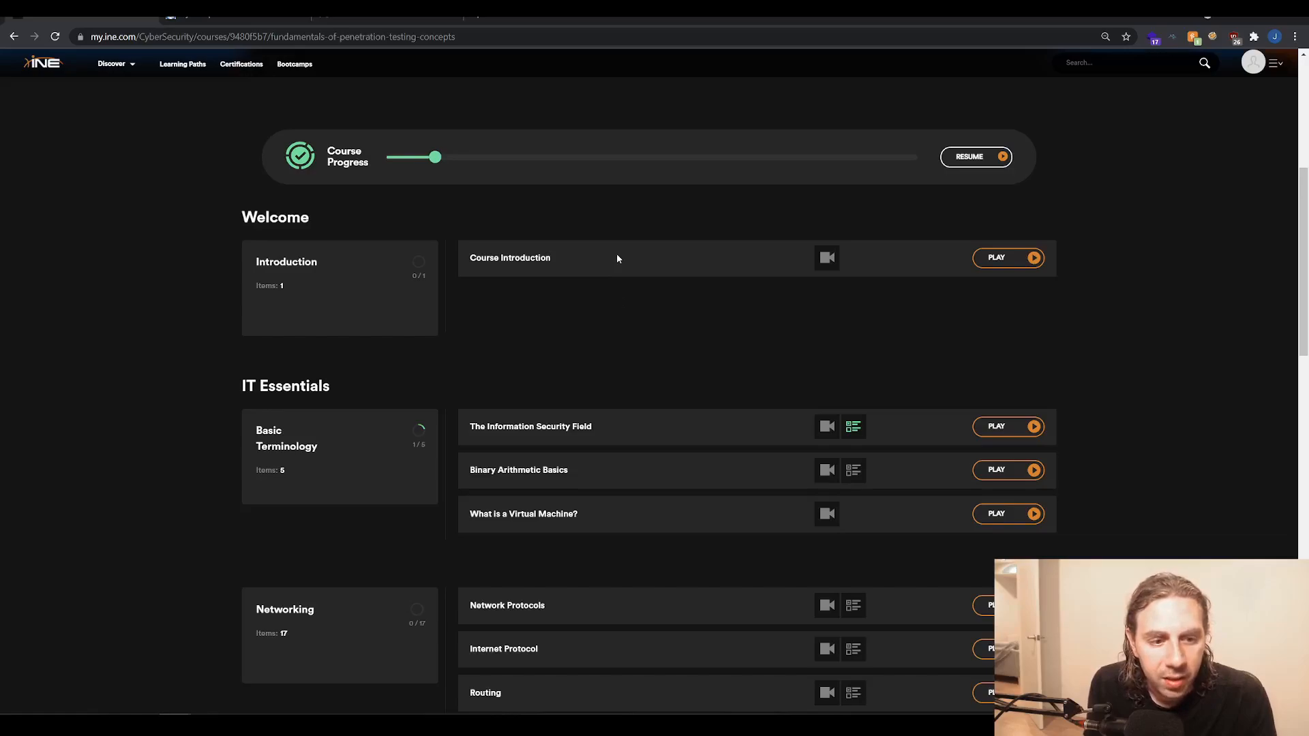
pyautogui.moveTo(608, 306)
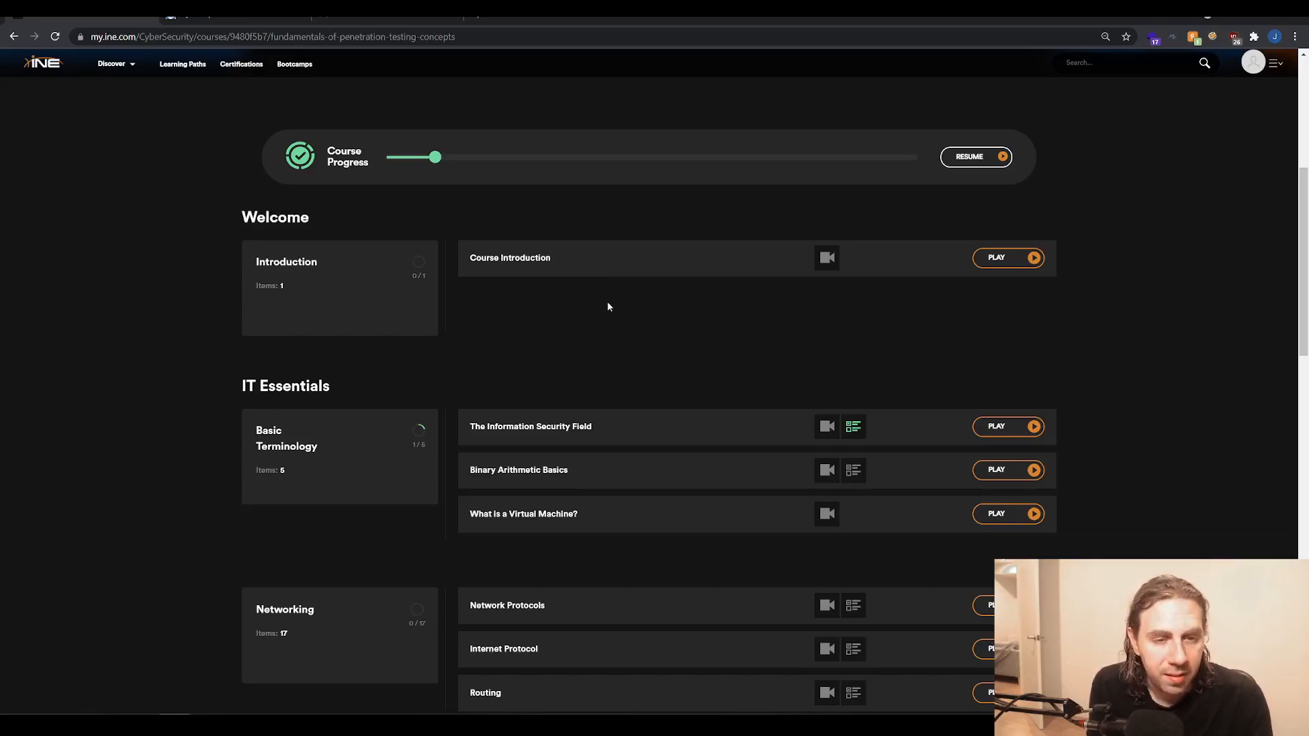
pyautogui.moveTo(625, 275)
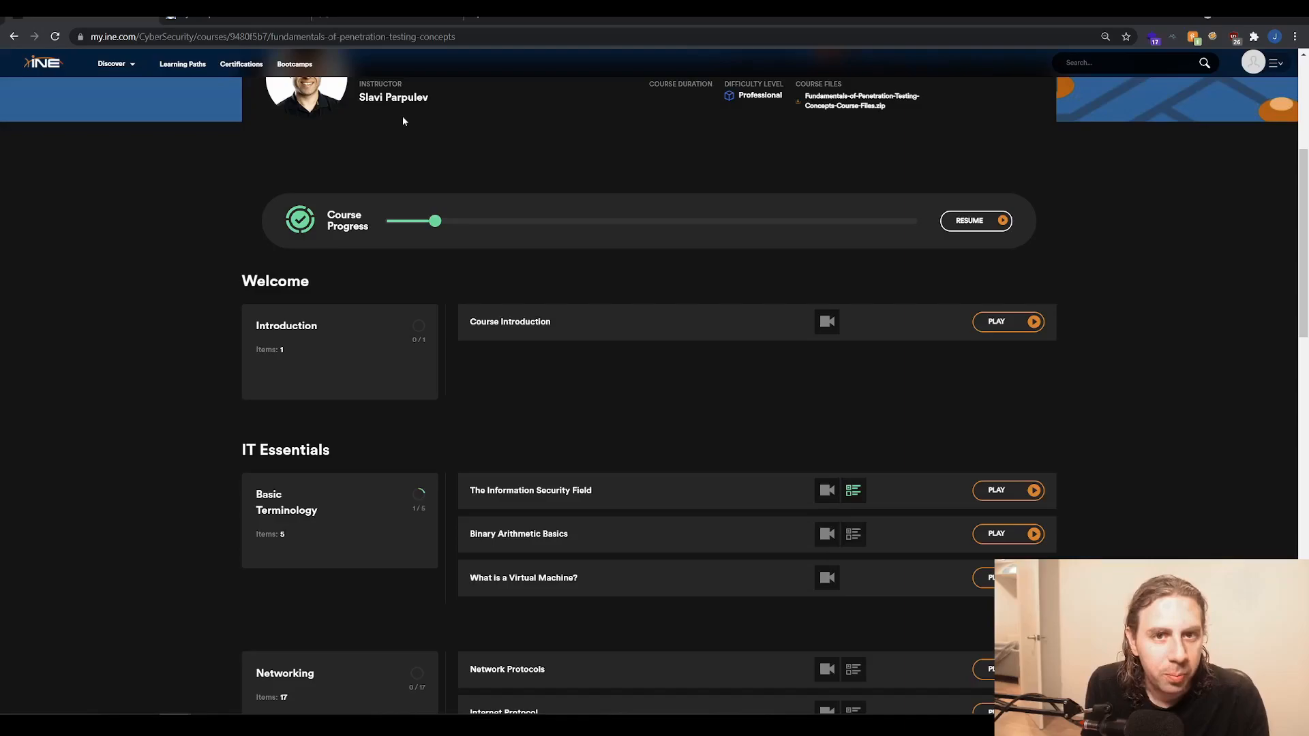
pyautogui.moveTo(410, 108)
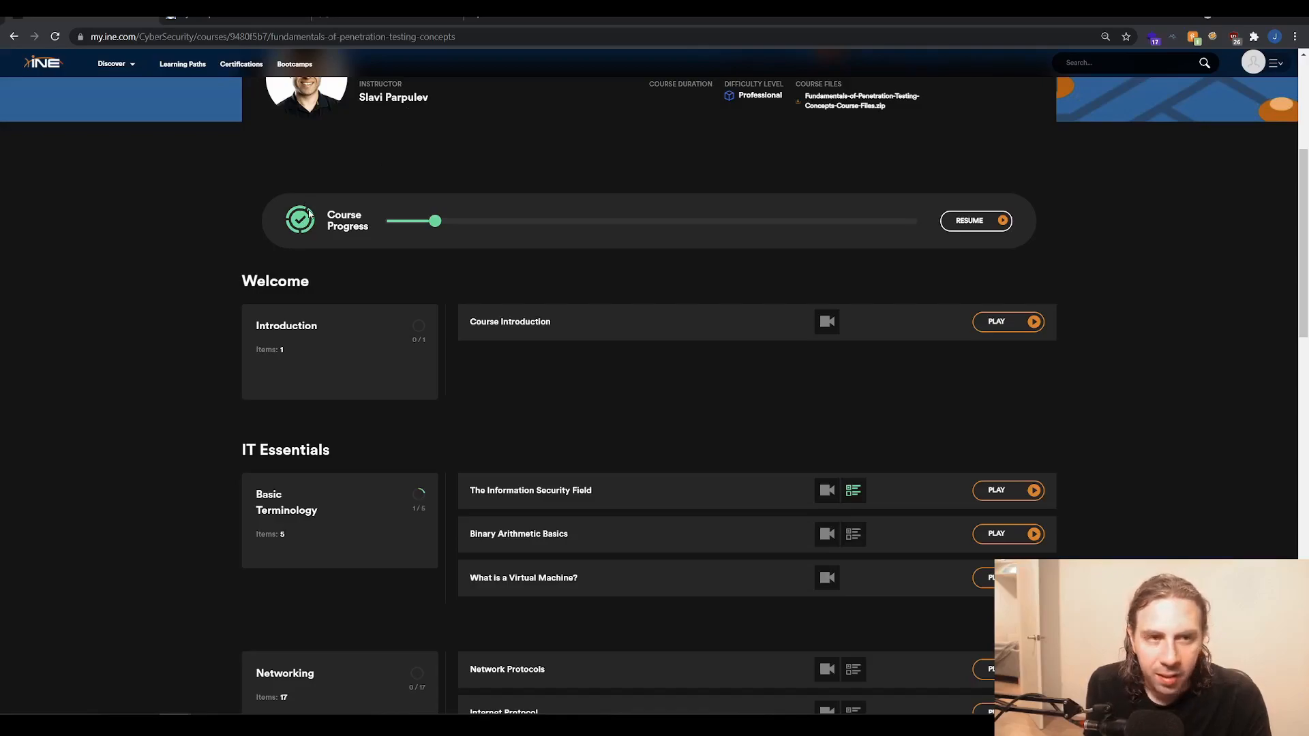
pyautogui.moveTo(325, 186)
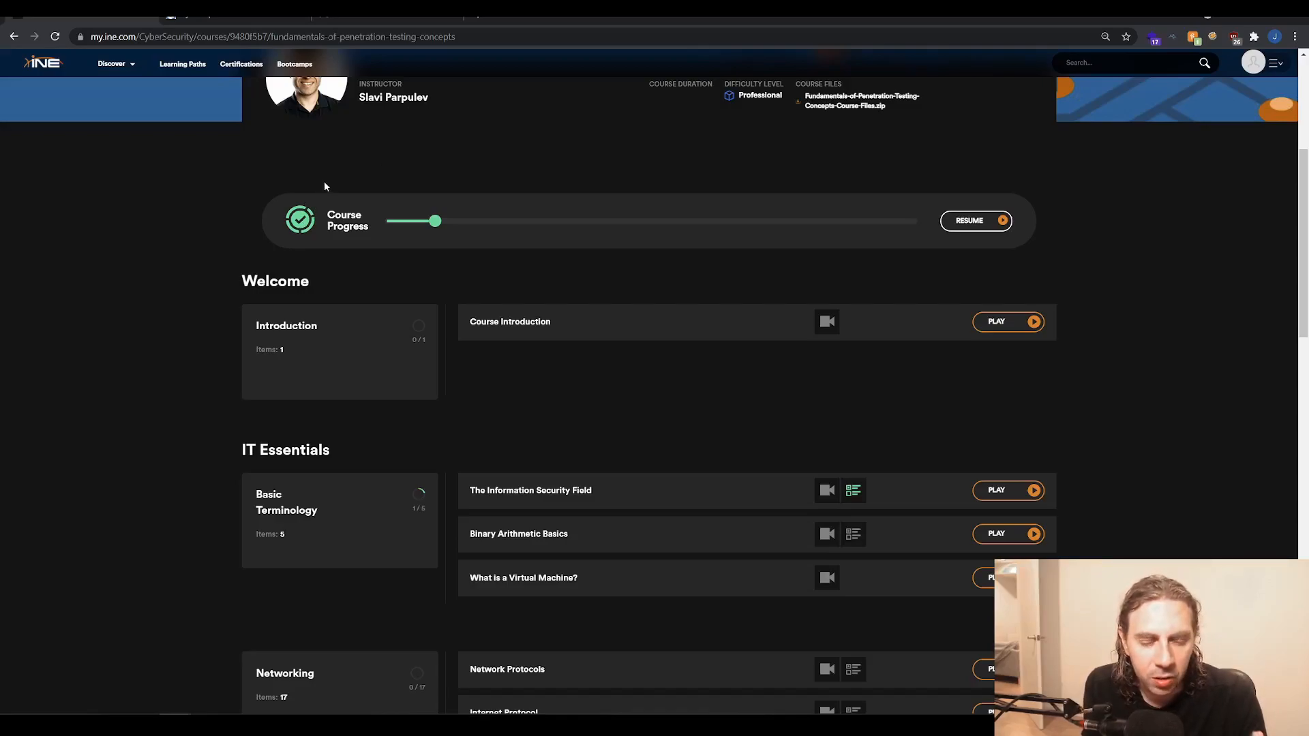
pyautogui.moveTo(344, 146)
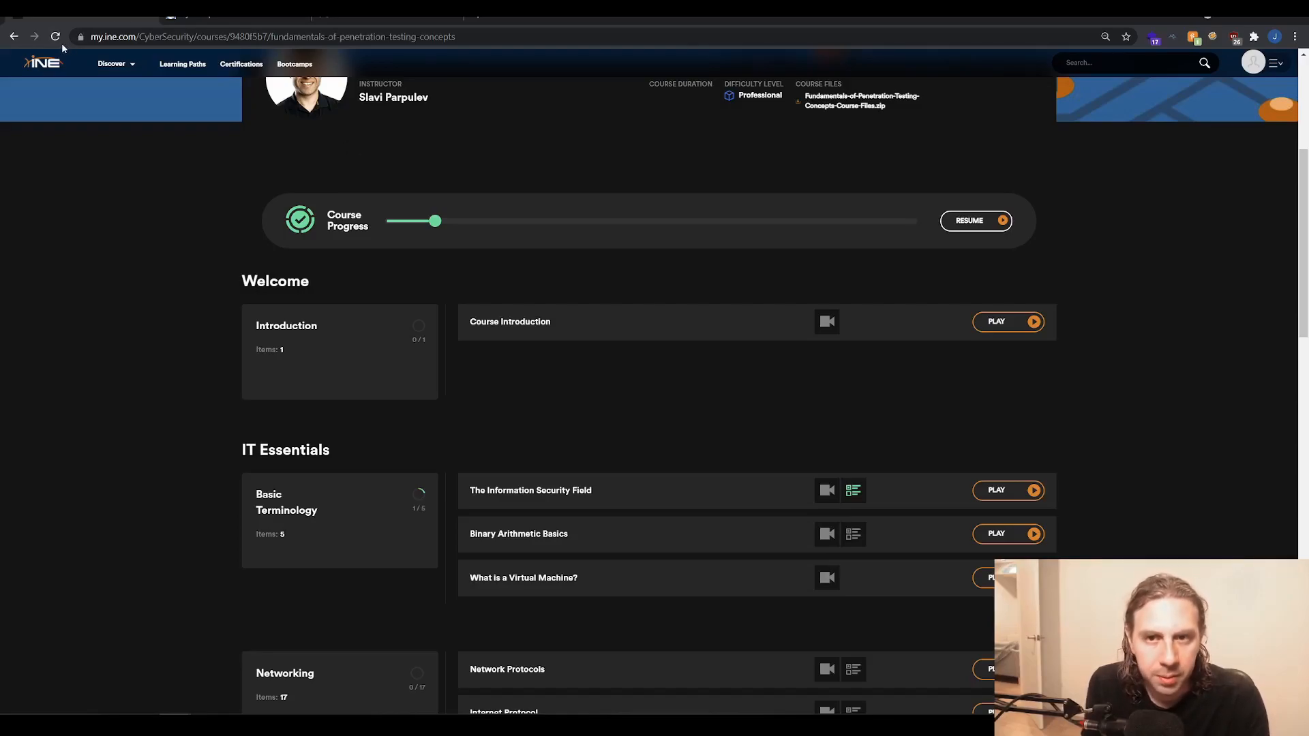
pyautogui.moveTo(14, 36)
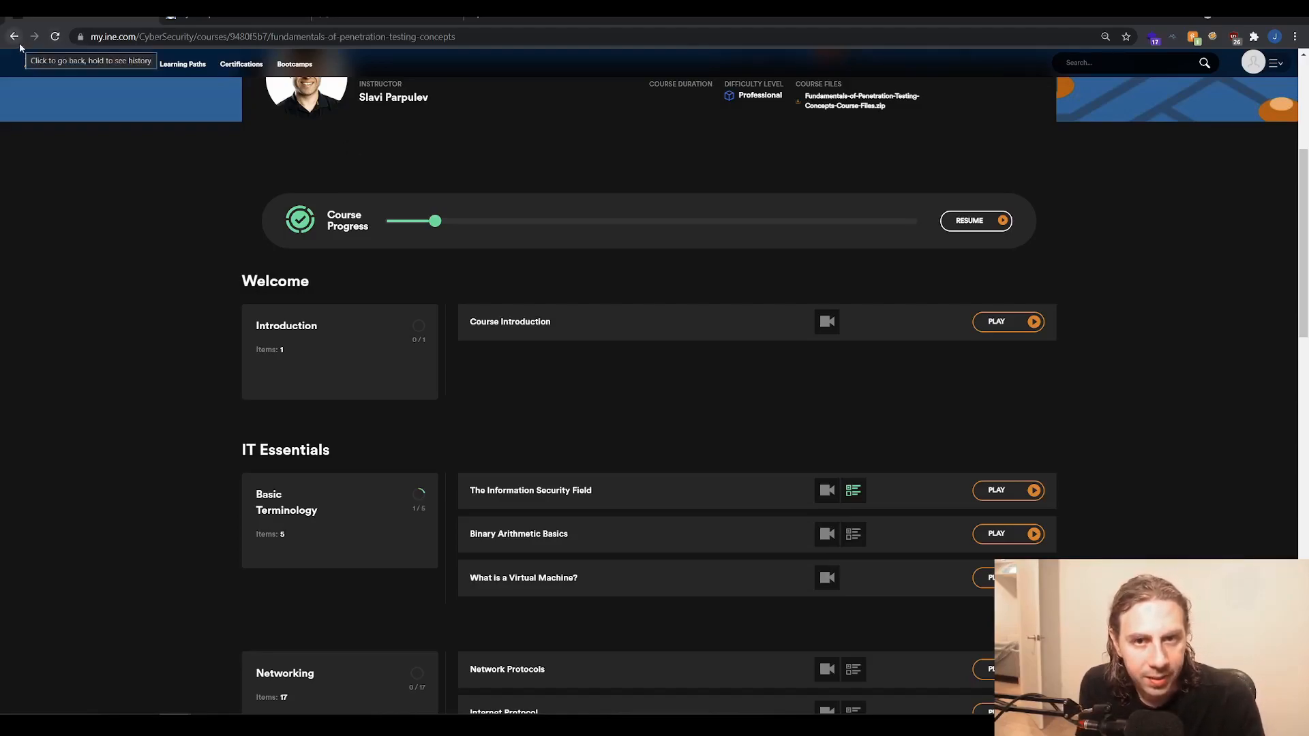
# Step: Go back to the Incident Handling in the Cloud Fundamentals page and bring its Welcome and Introduction lessons into view
pyautogui.click(15, 35)
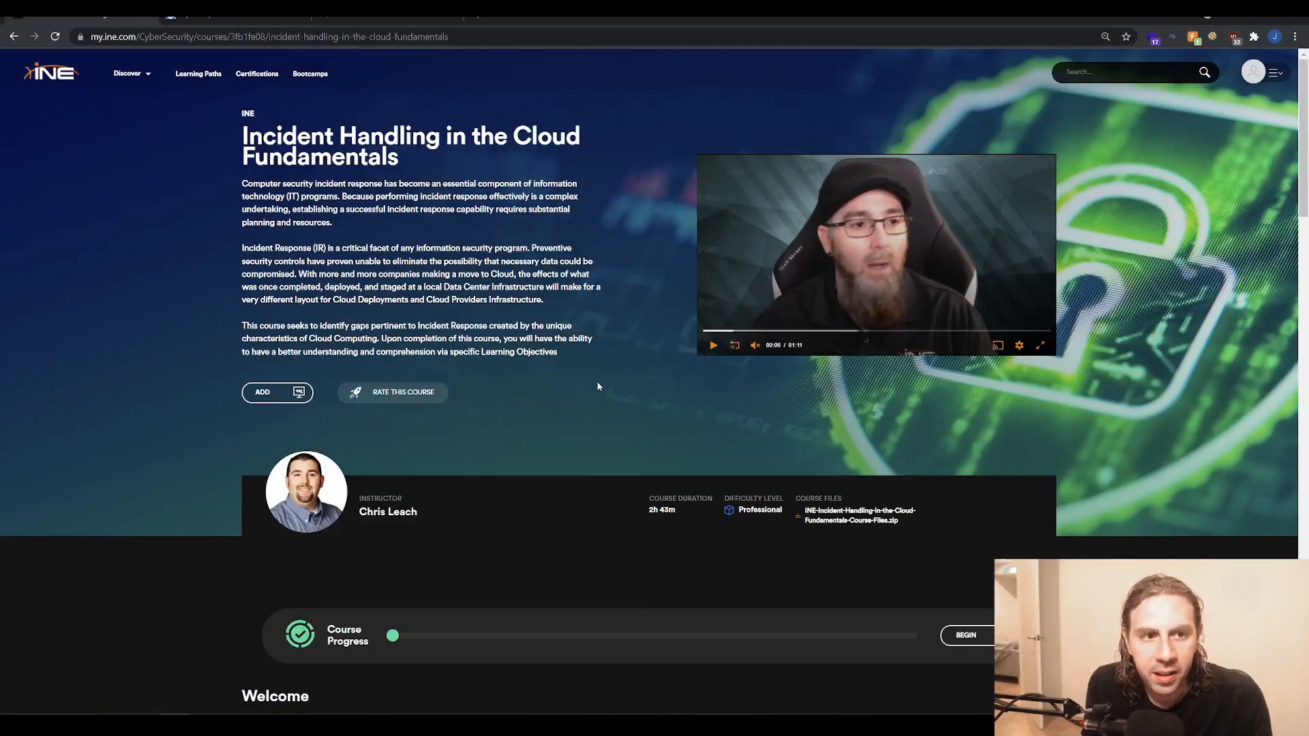
pyautogui.scroll(-3)
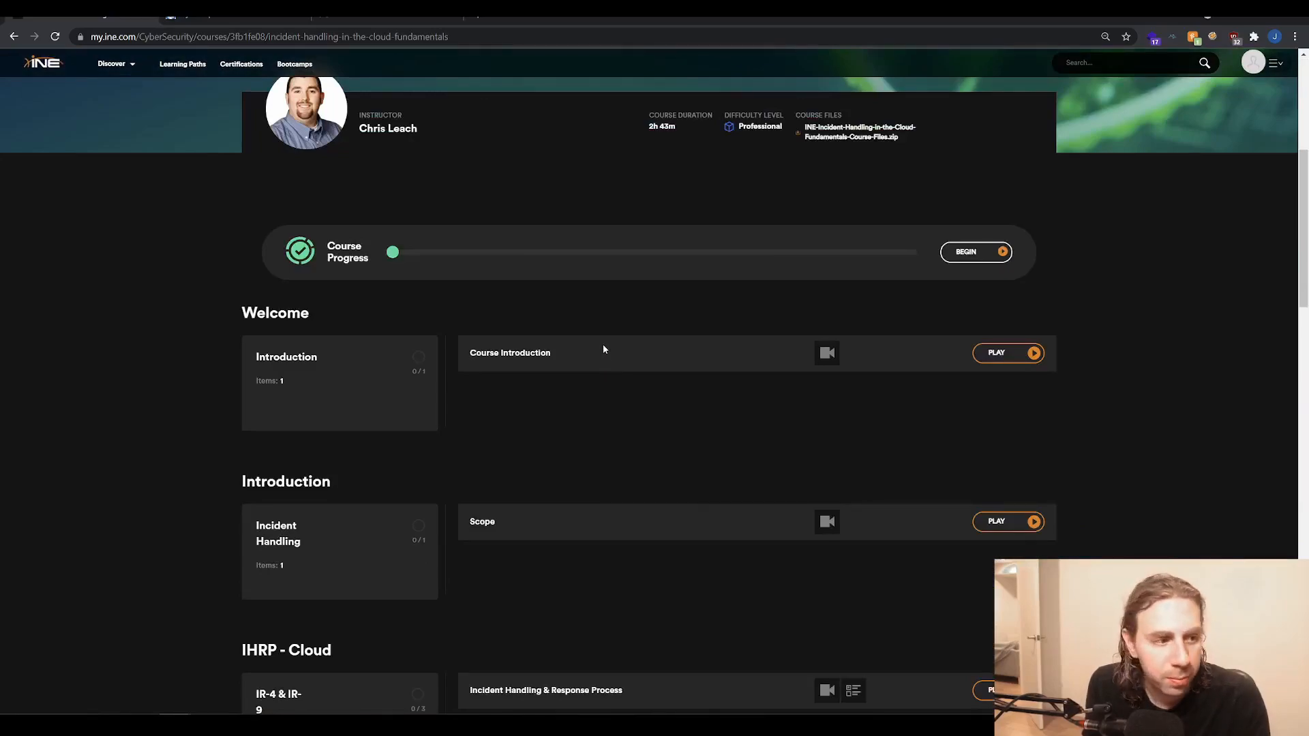
pyautogui.scroll(-3)
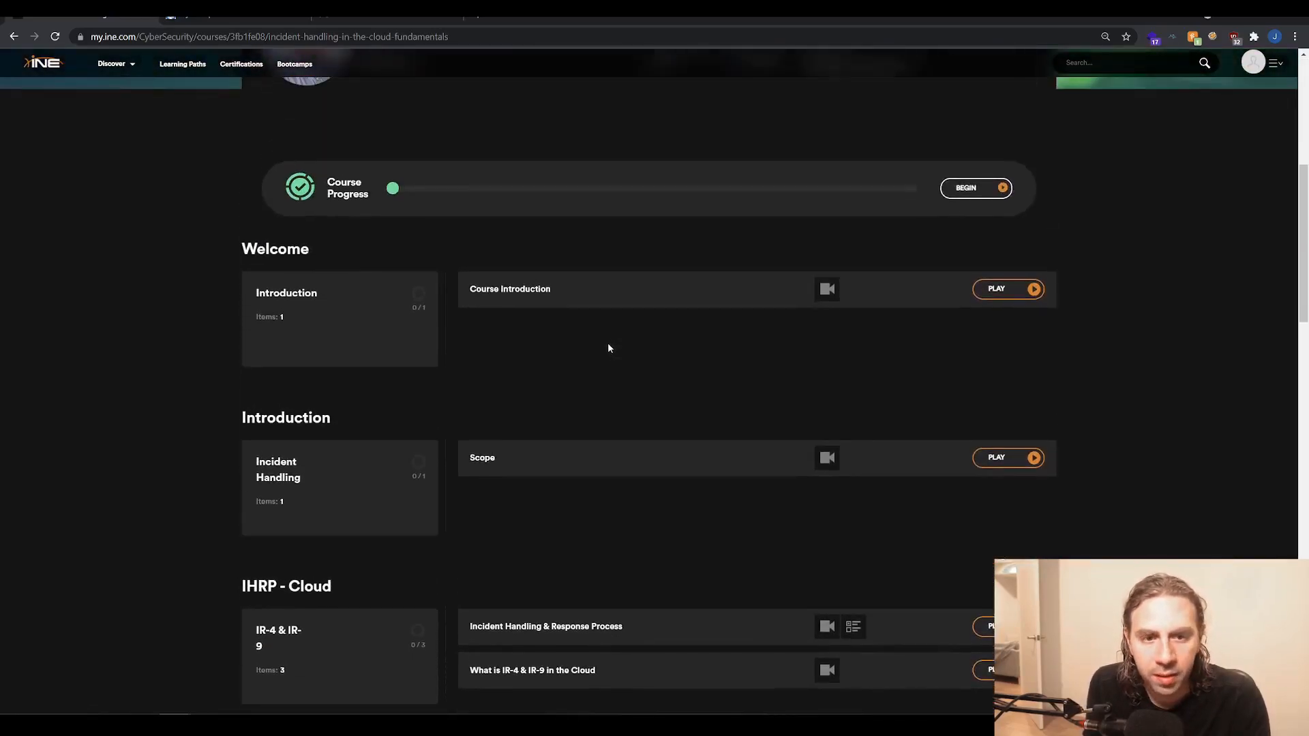
pyautogui.scroll(3)
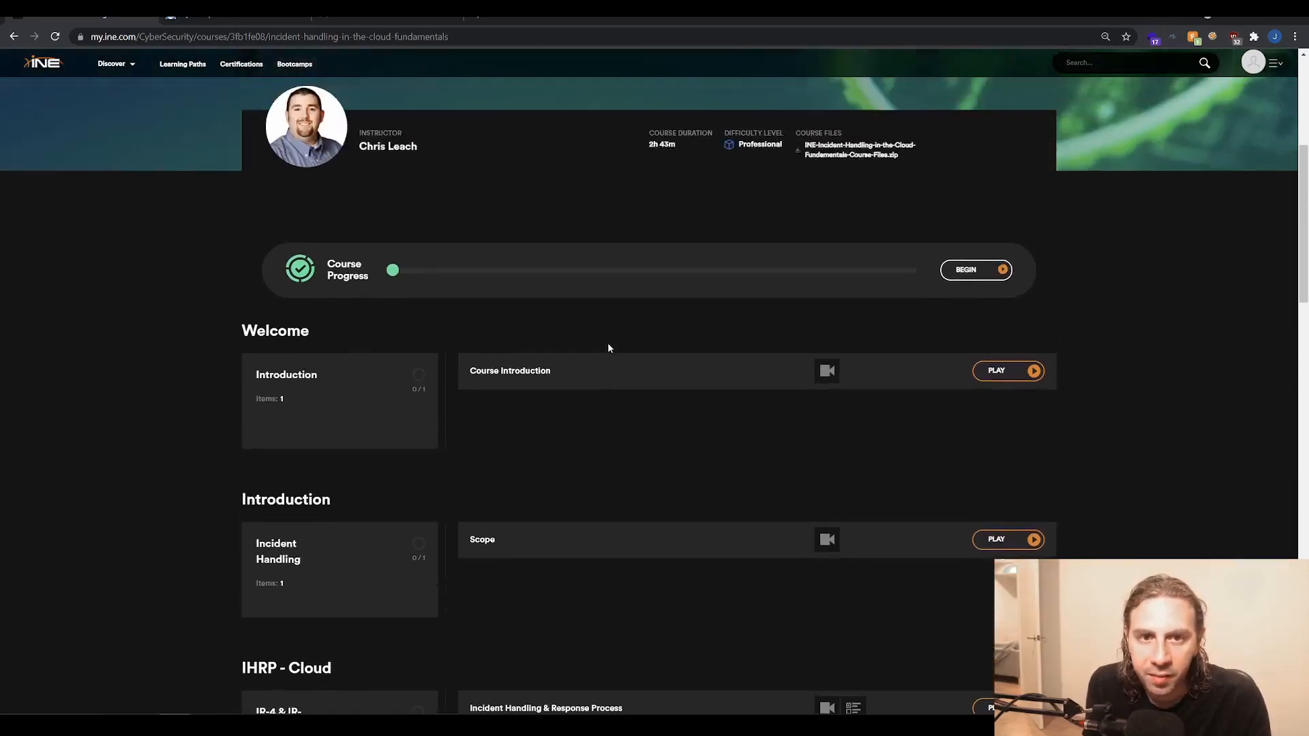
pyautogui.scroll(-3)
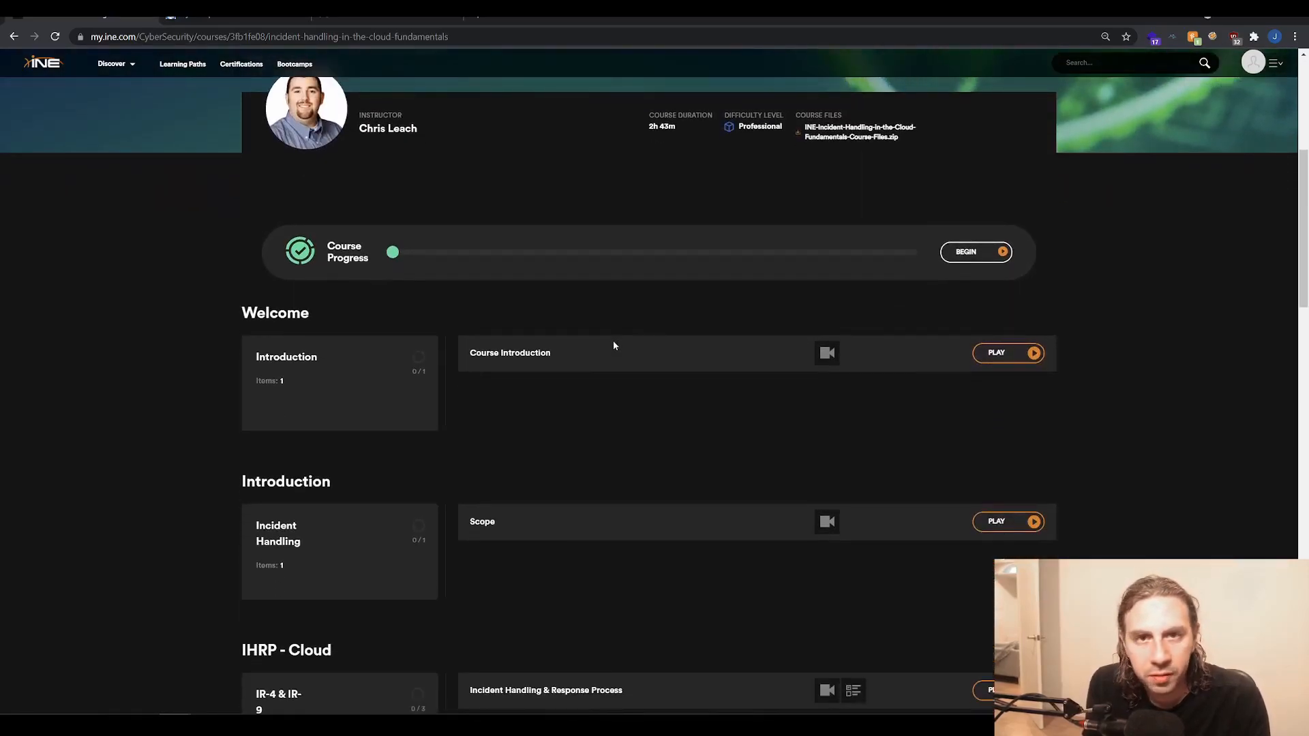
pyautogui.moveTo(619, 357)
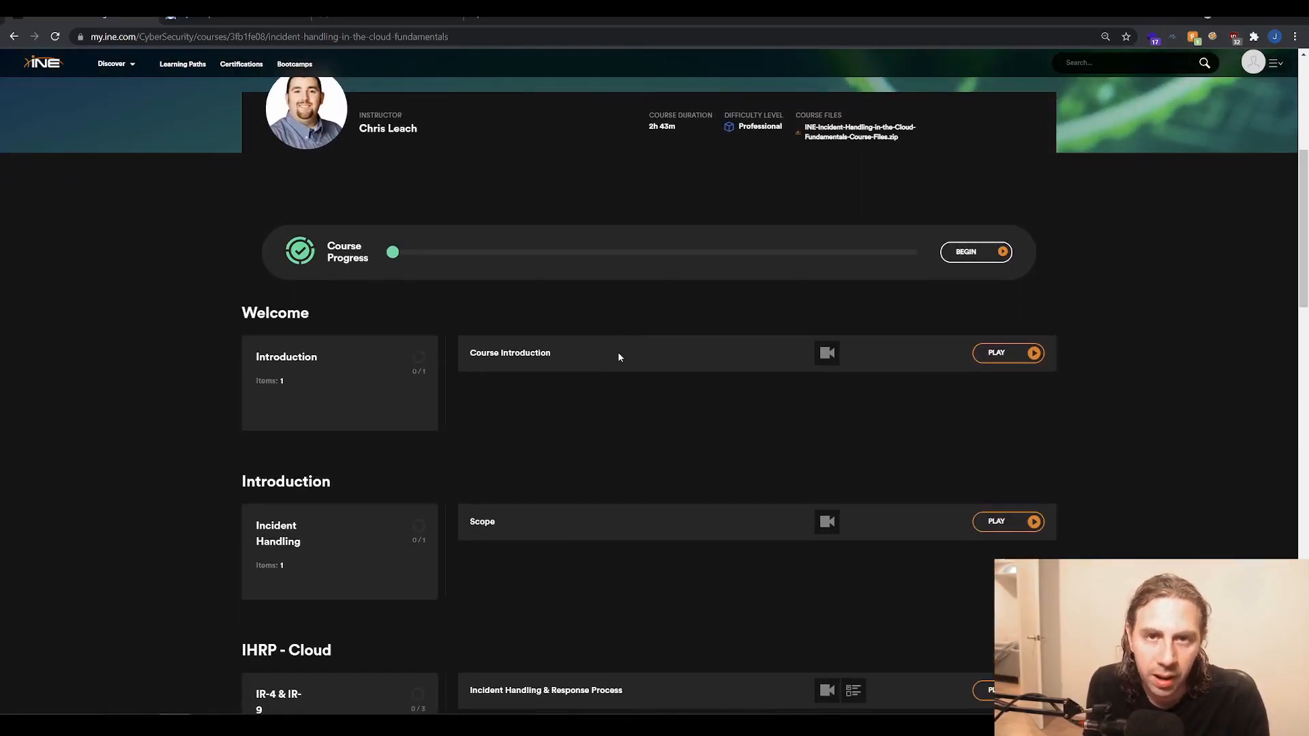
pyautogui.moveTo(613, 387)
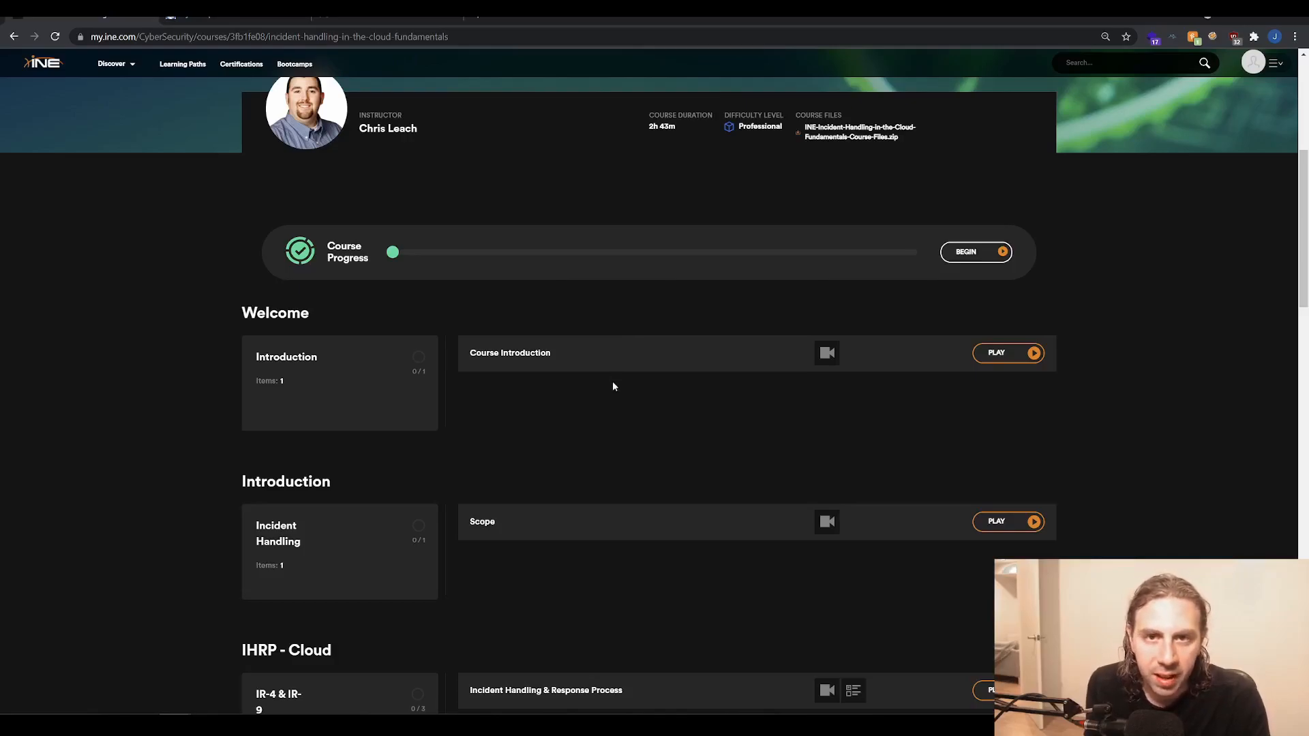
# Step: Scroll the curriculum from IHRP - Cloud through Containment and Lessons Learned down to Goodbye
pyautogui.scroll(-3)
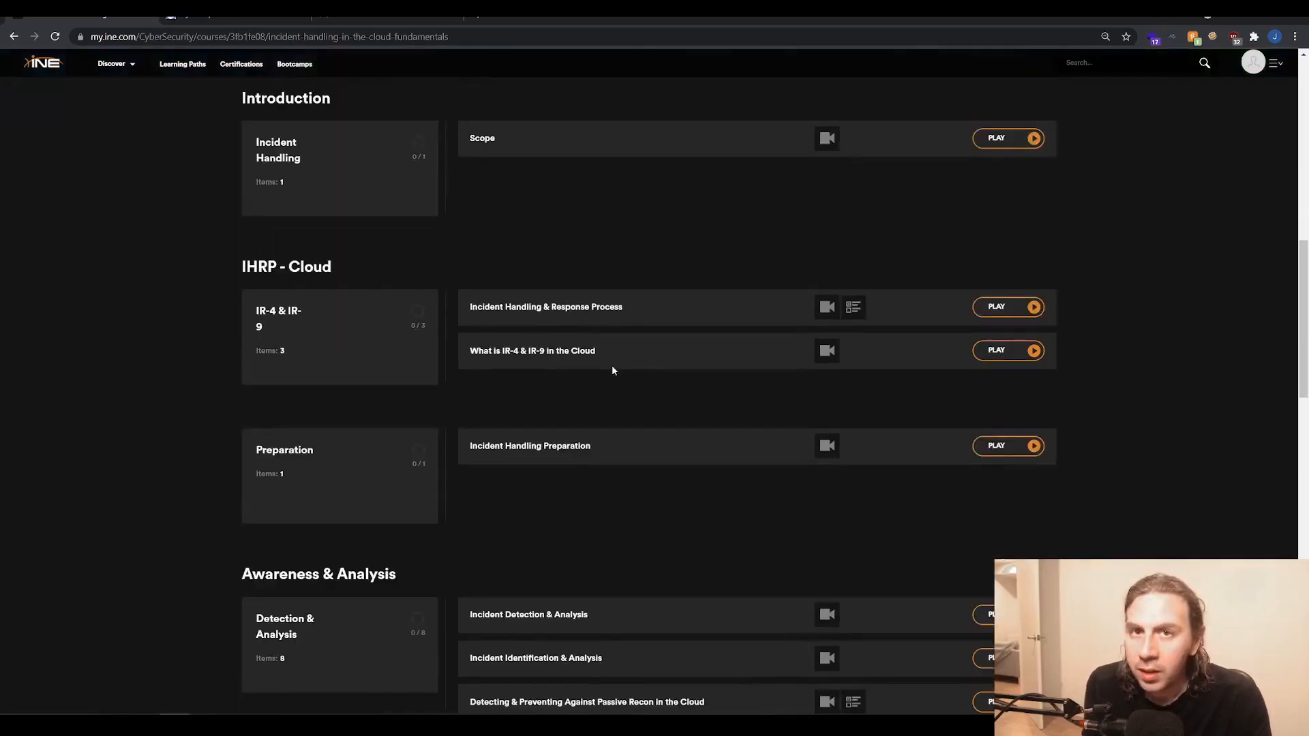
pyautogui.moveTo(616, 392)
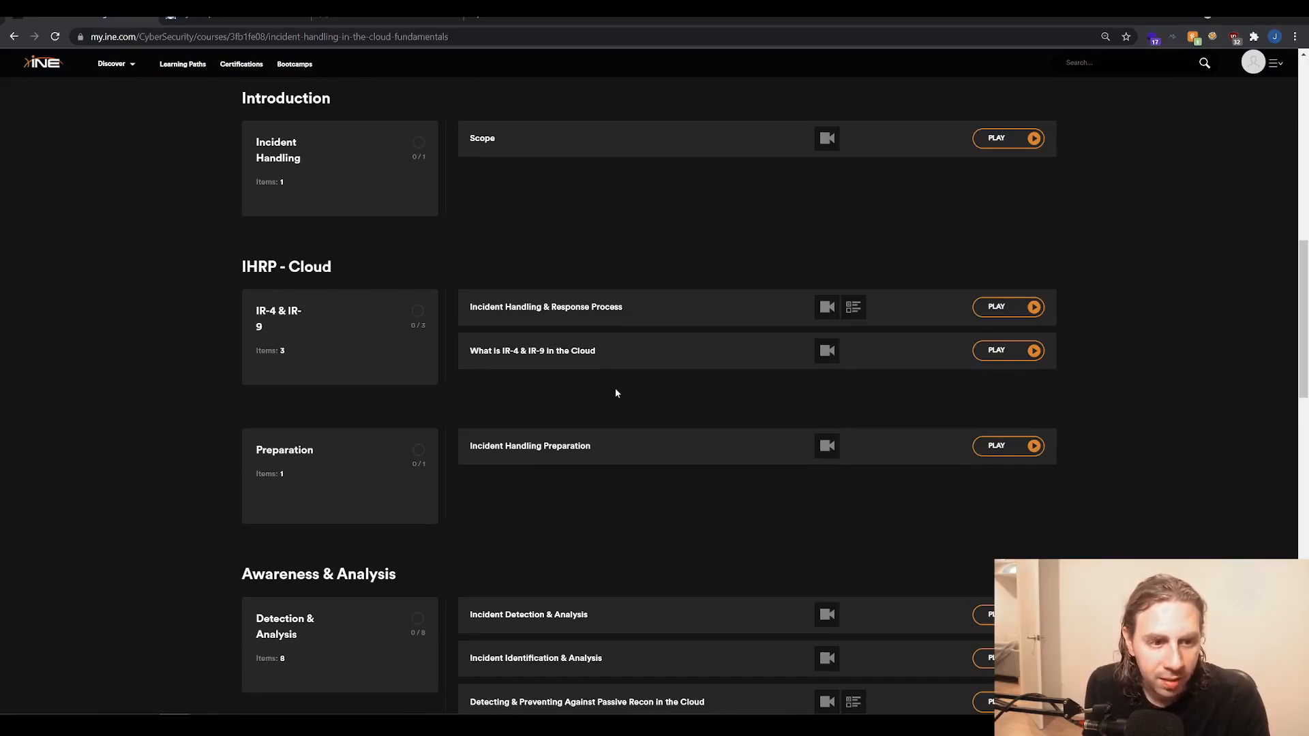
pyautogui.moveTo(619, 385)
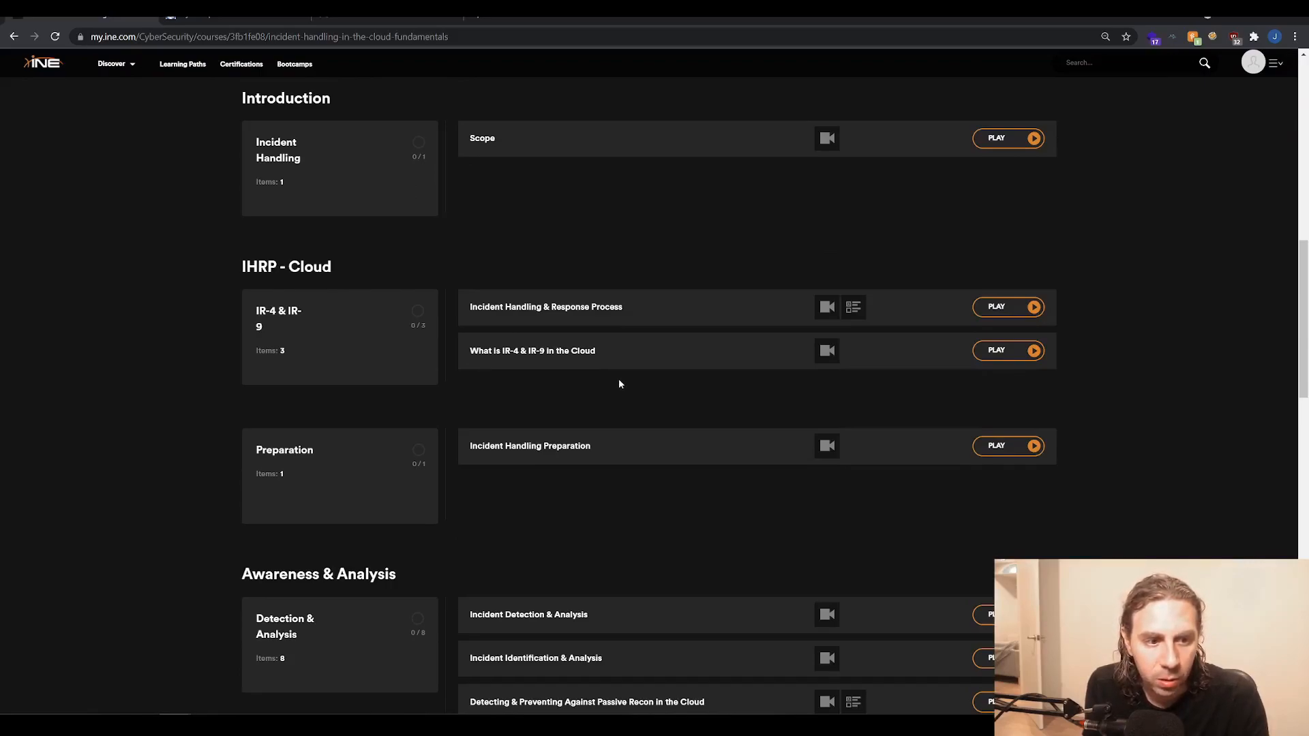
pyautogui.scroll(-3)
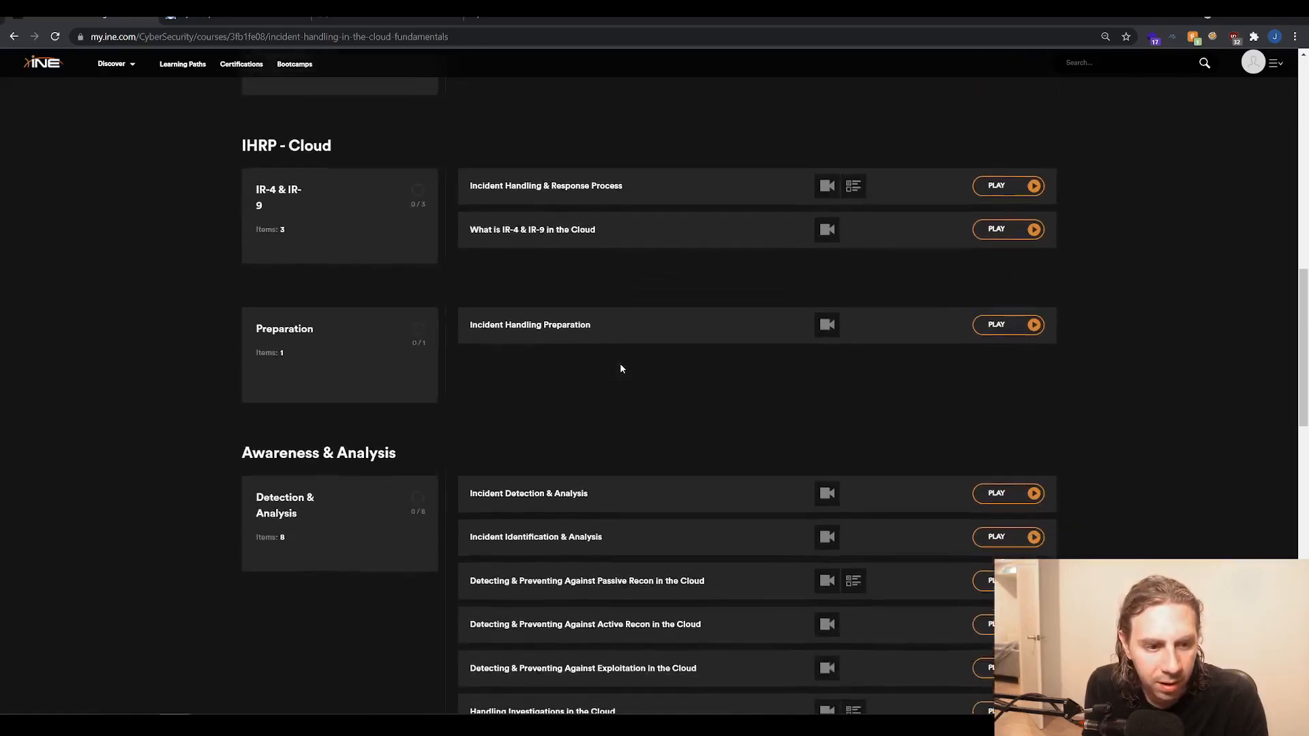
pyautogui.scroll(-3)
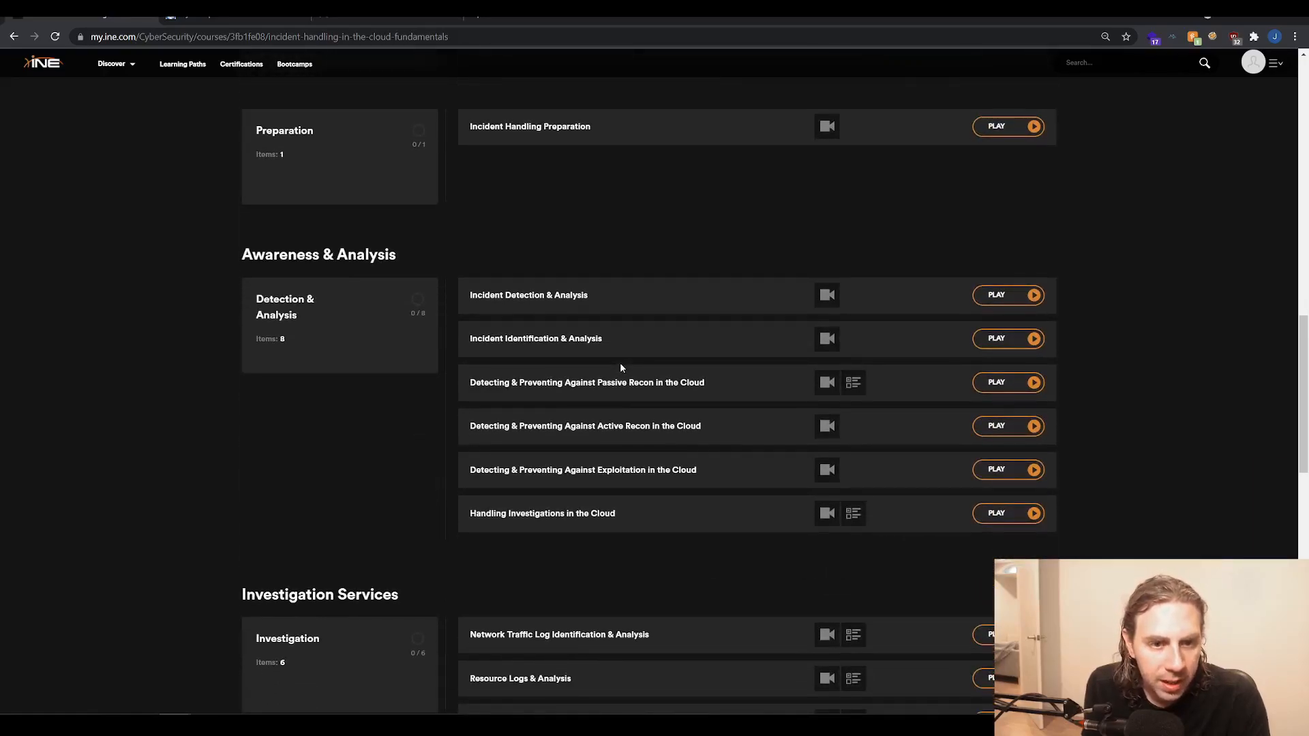
pyautogui.scroll(-3)
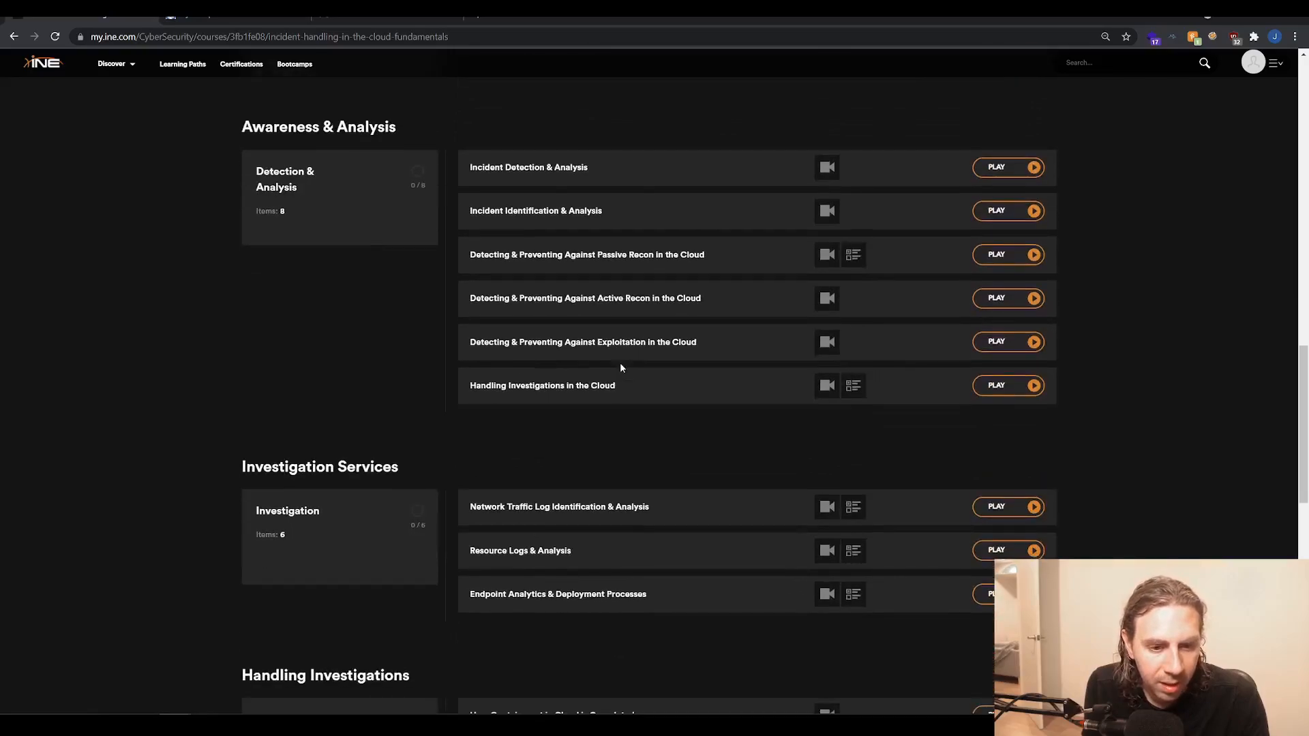
pyautogui.scroll(-3)
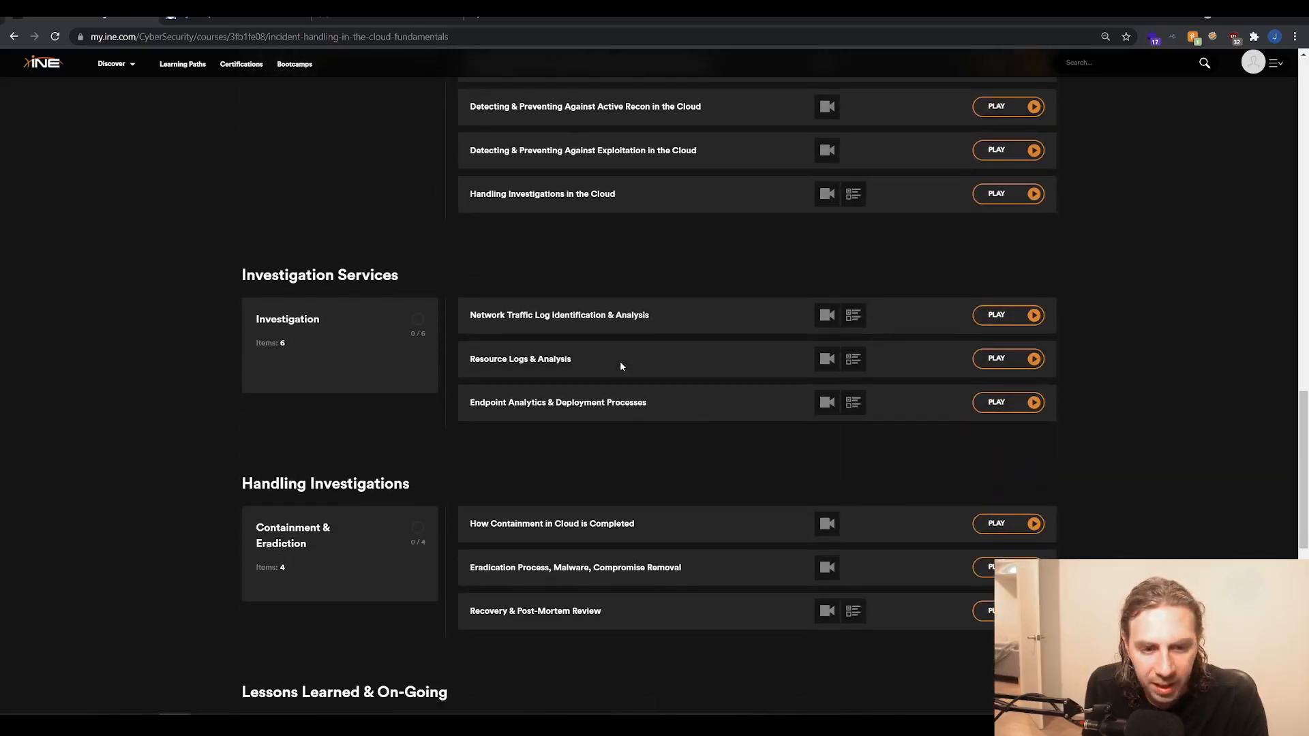
pyautogui.scroll(-3)
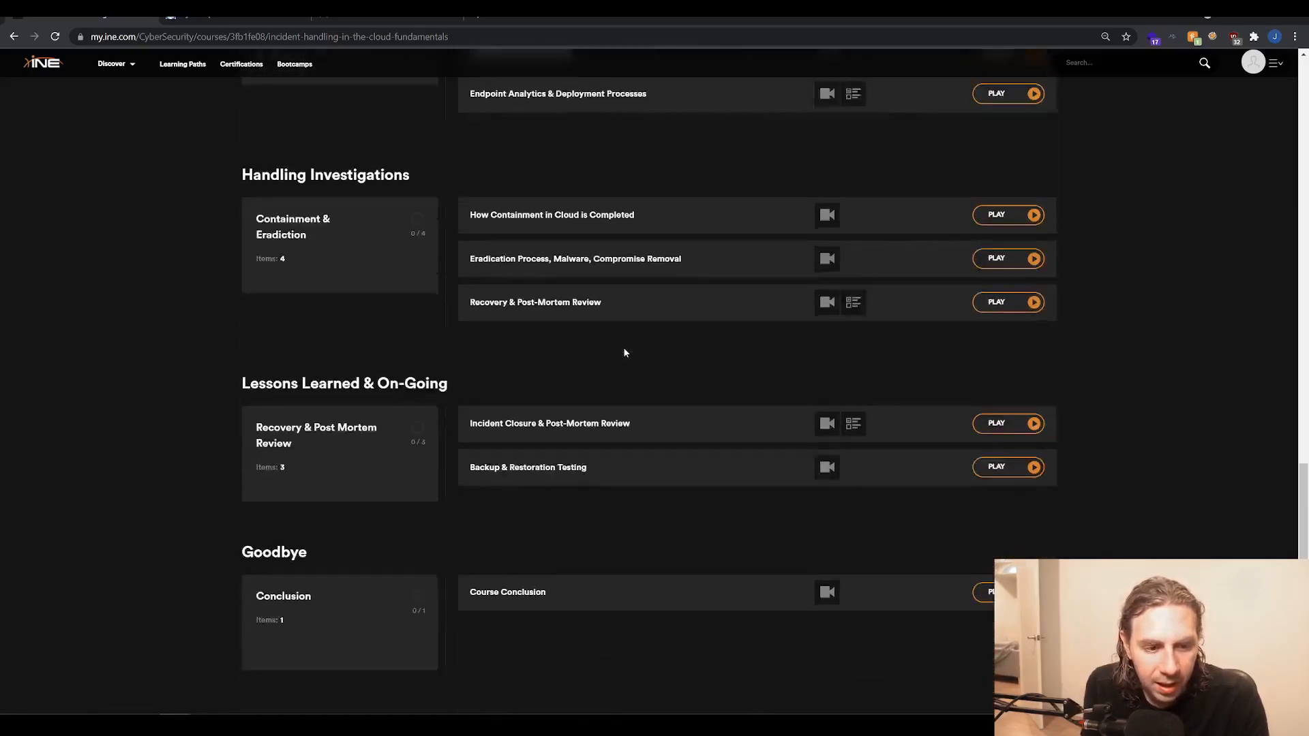
# Step: Scroll back up the curriculum to the Awareness & Analysis section
pyautogui.scroll(3)
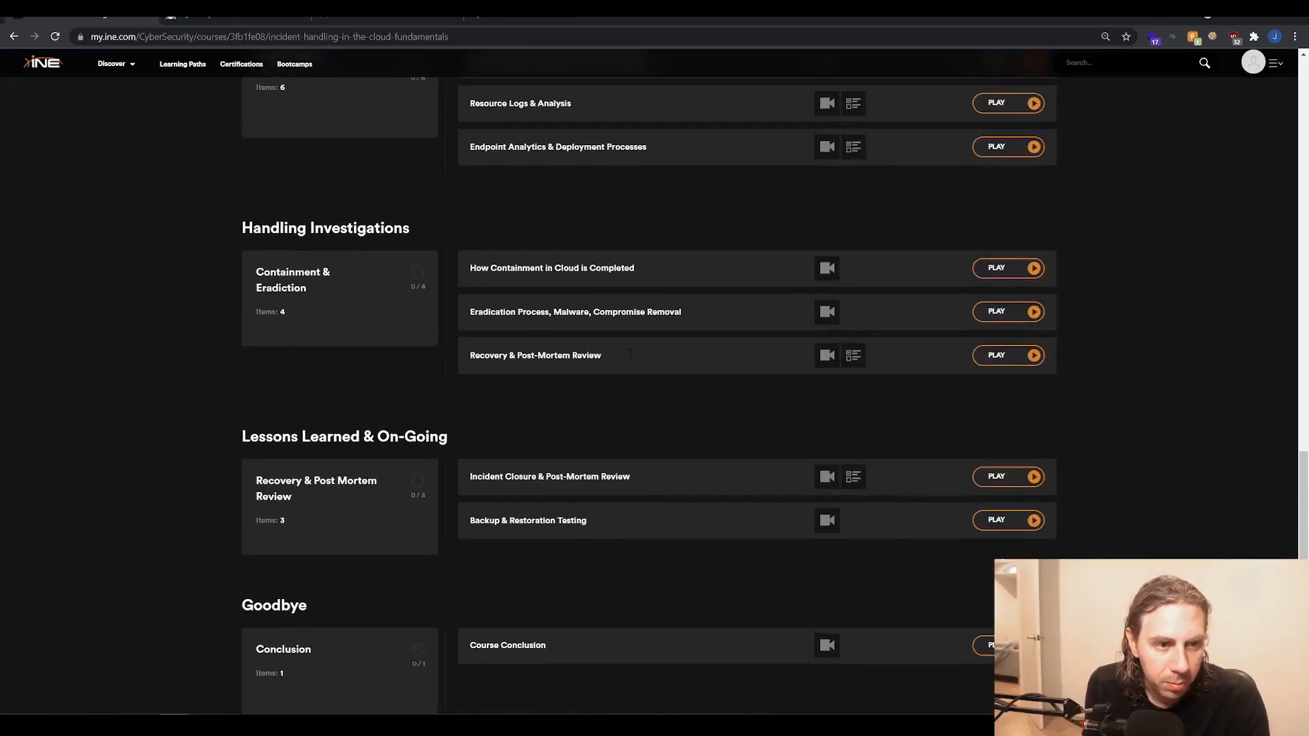
pyautogui.scroll(3)
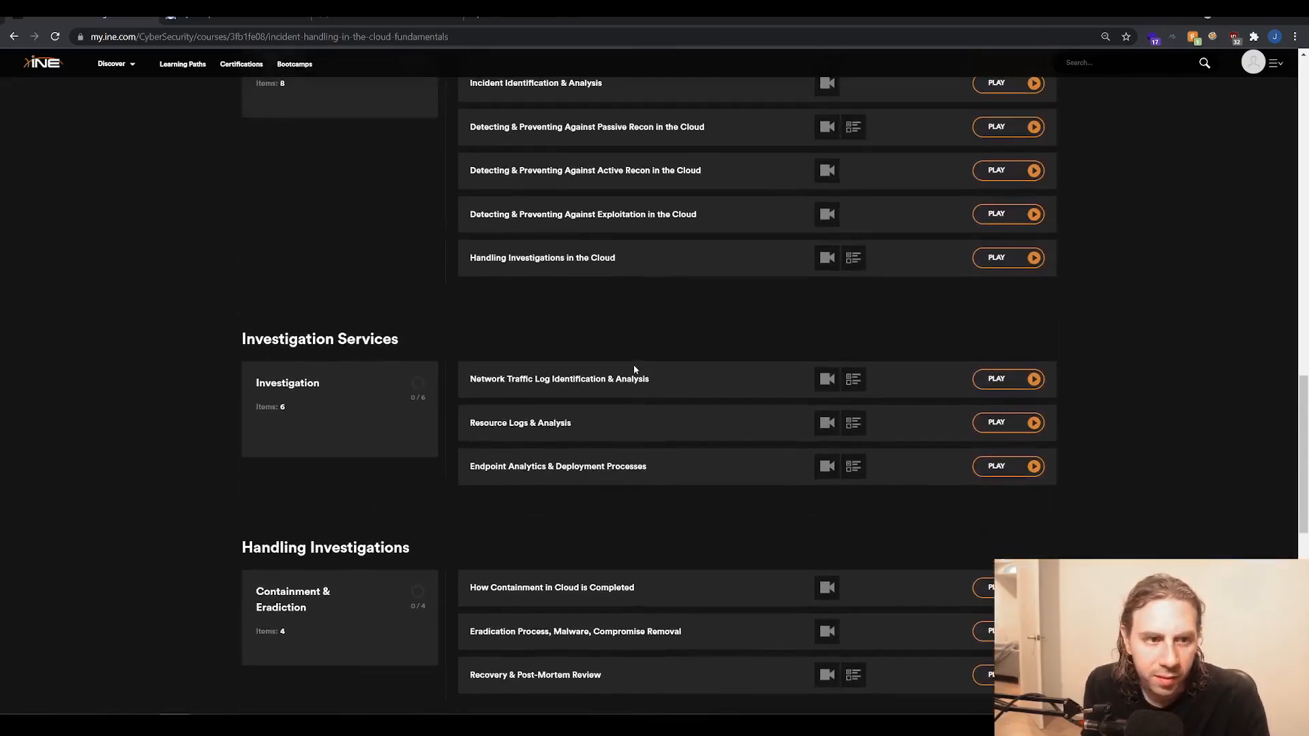
pyautogui.scroll(3)
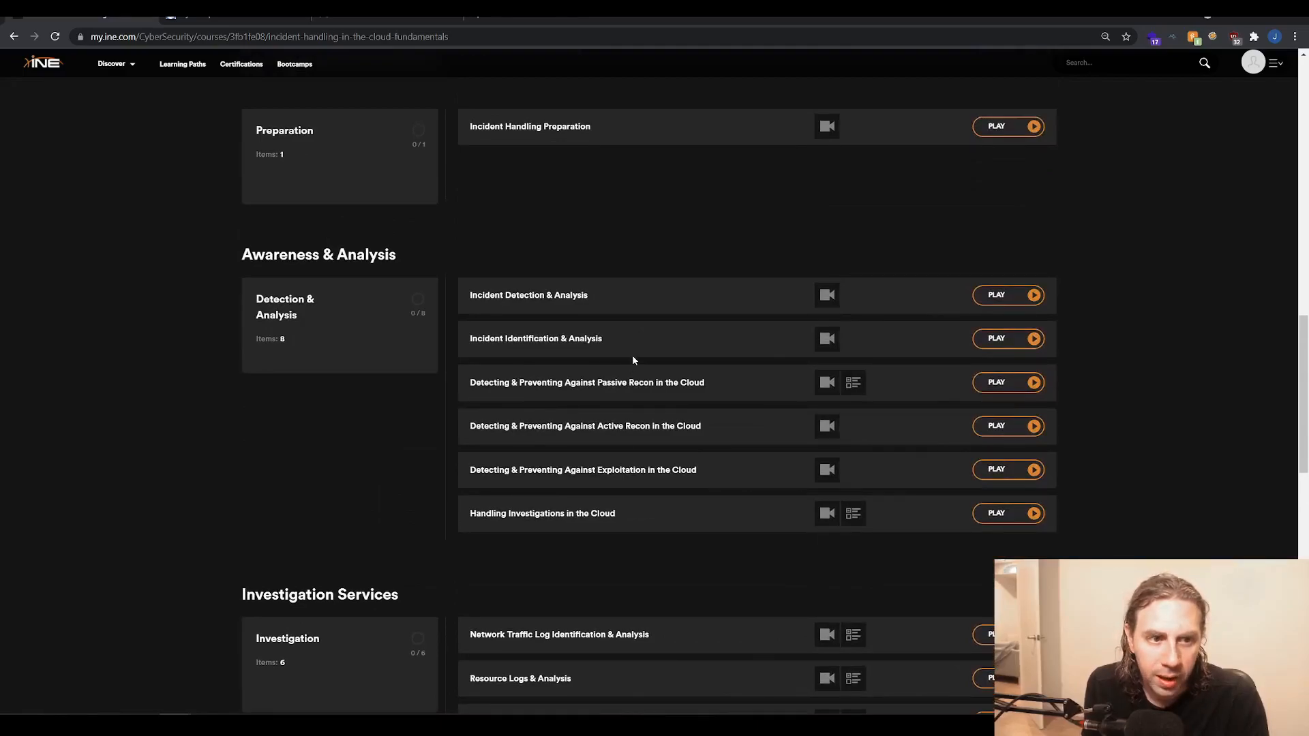
pyautogui.moveTo(631, 369)
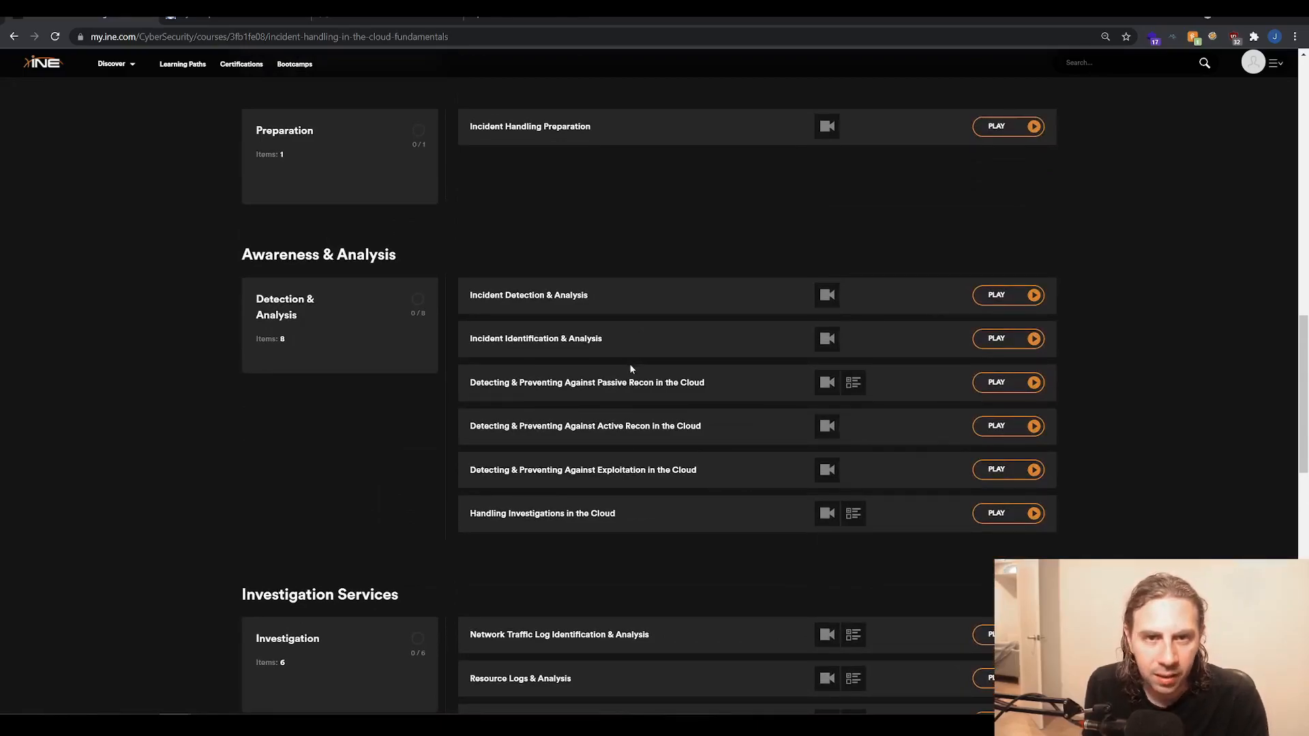
pyautogui.moveTo(630, 348)
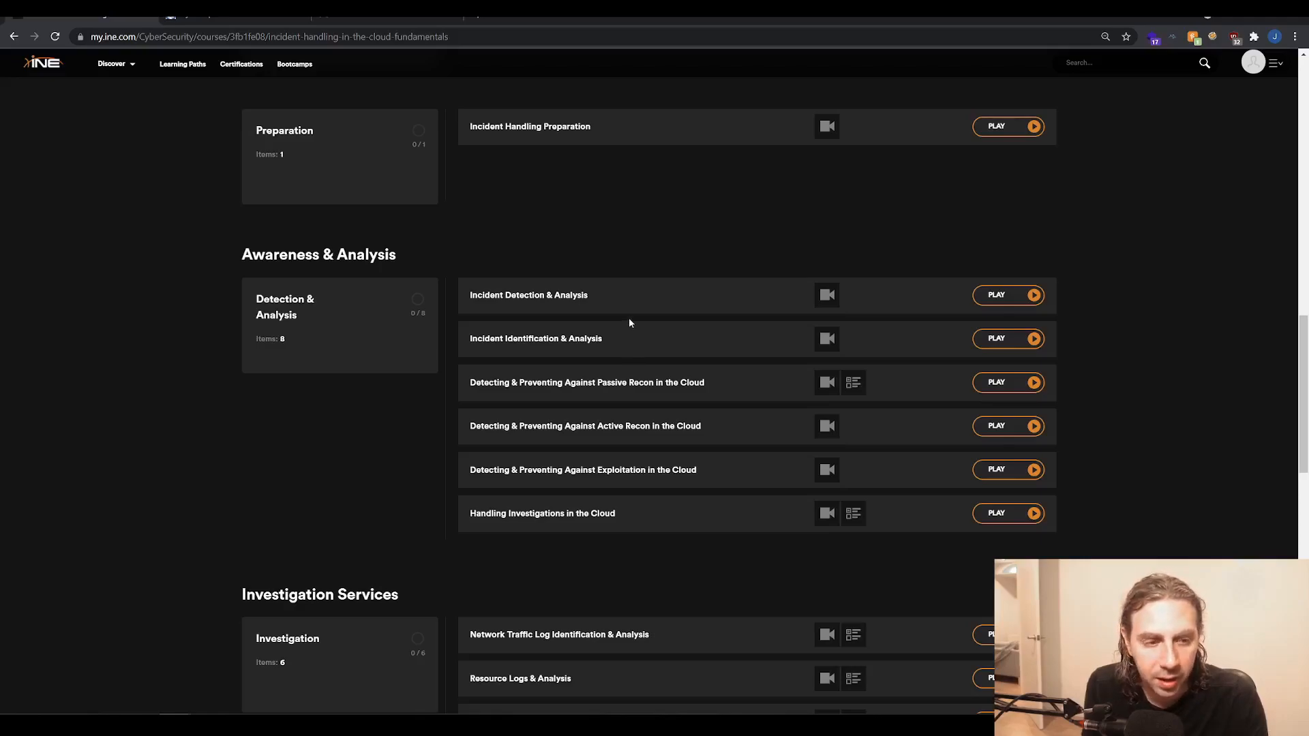
pyautogui.moveTo(578, 413)
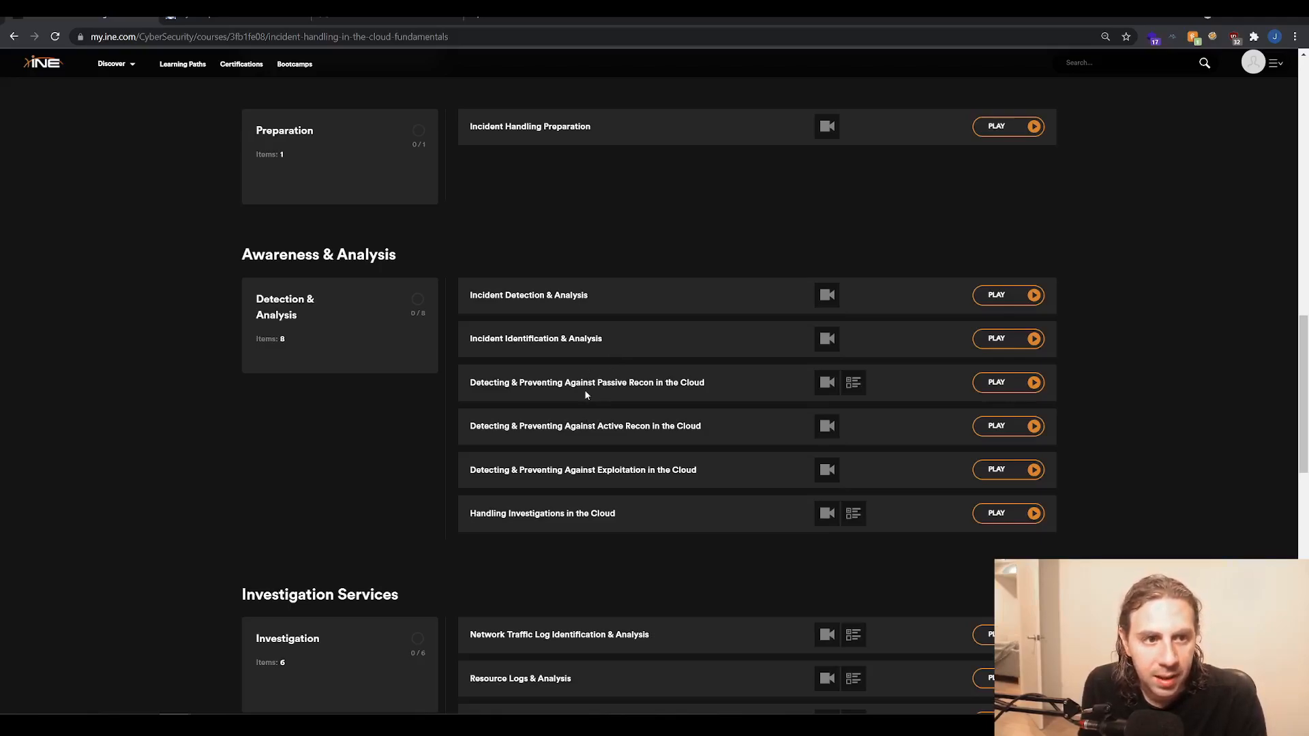
pyautogui.moveTo(592, 362)
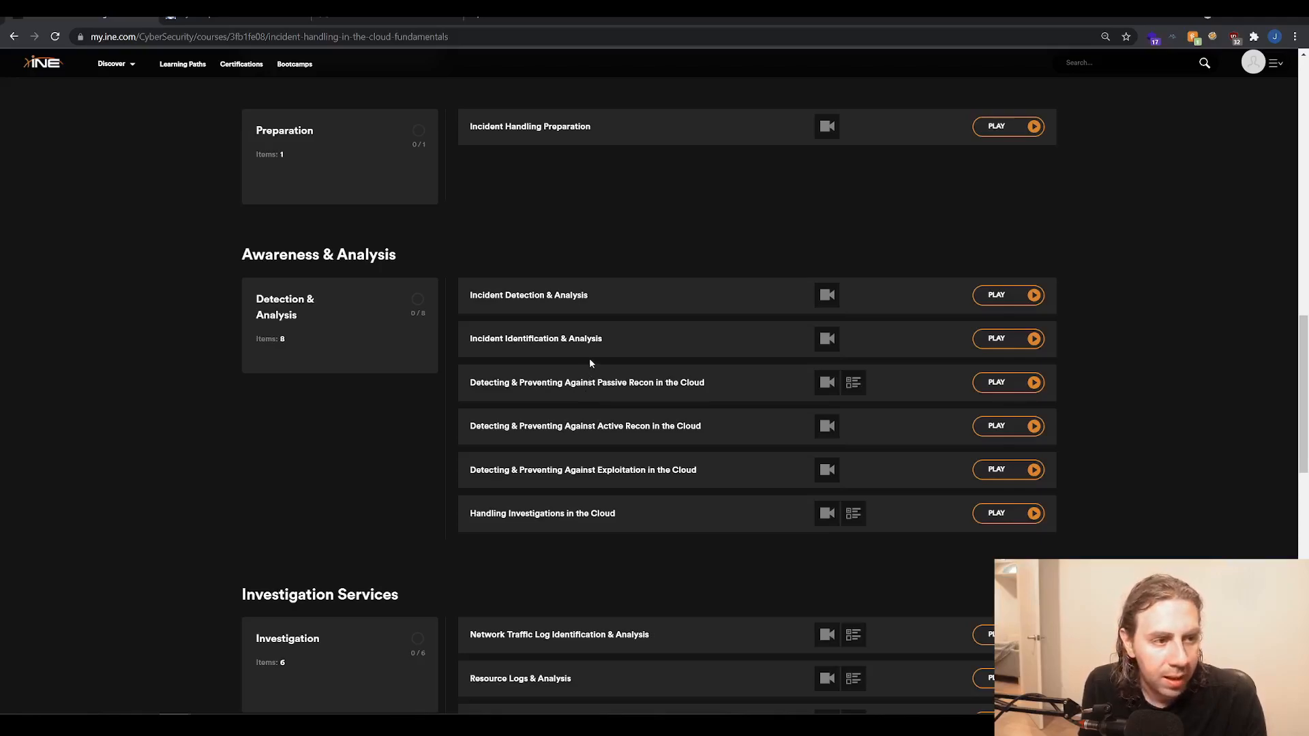